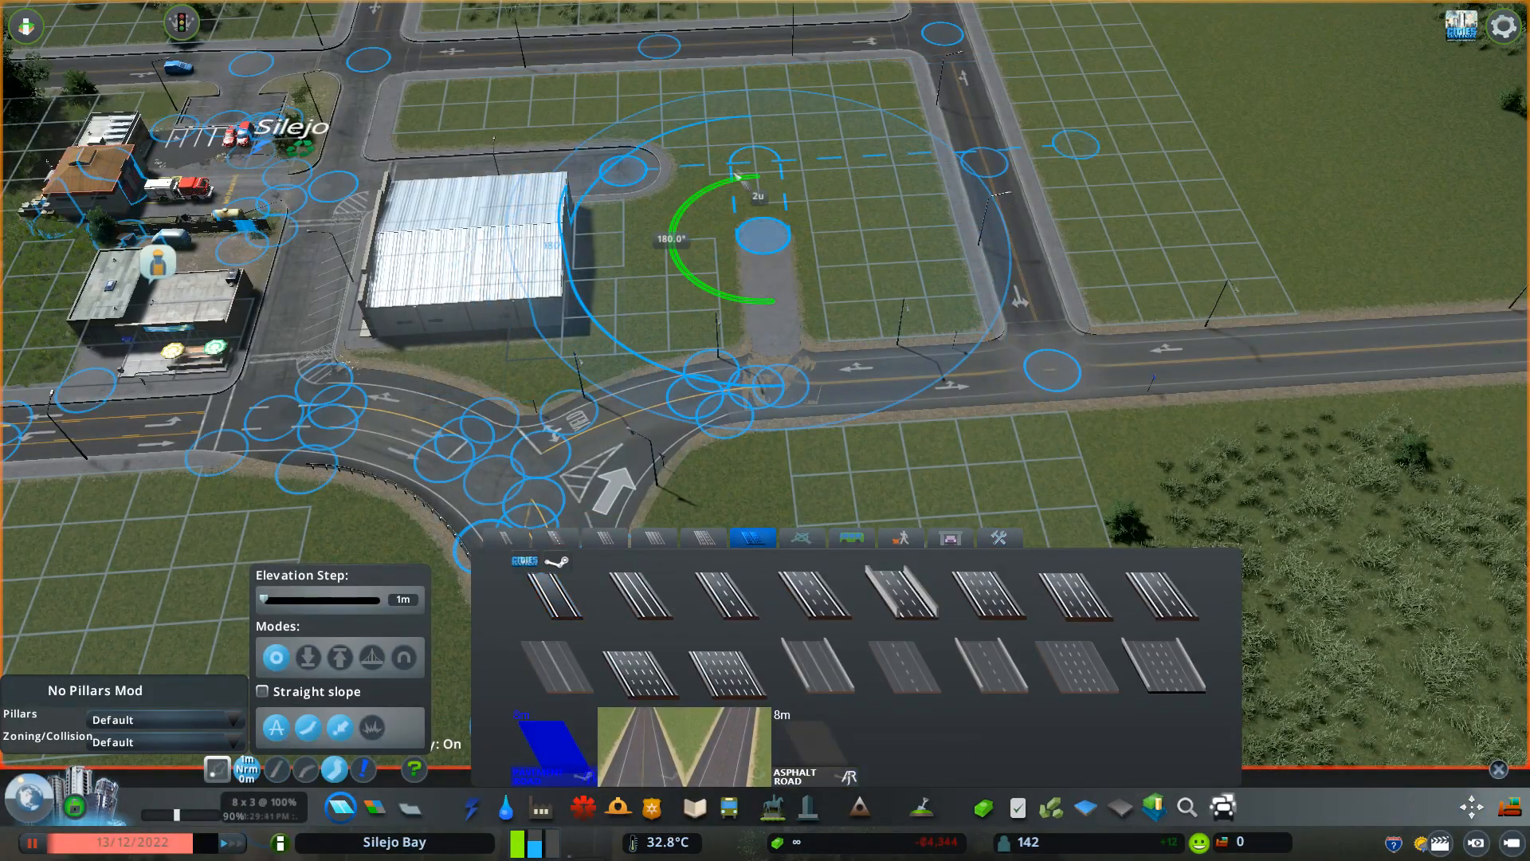
Lay the curved asphalt driveway section to close the loop behind the warehouse
click(1185, 807)
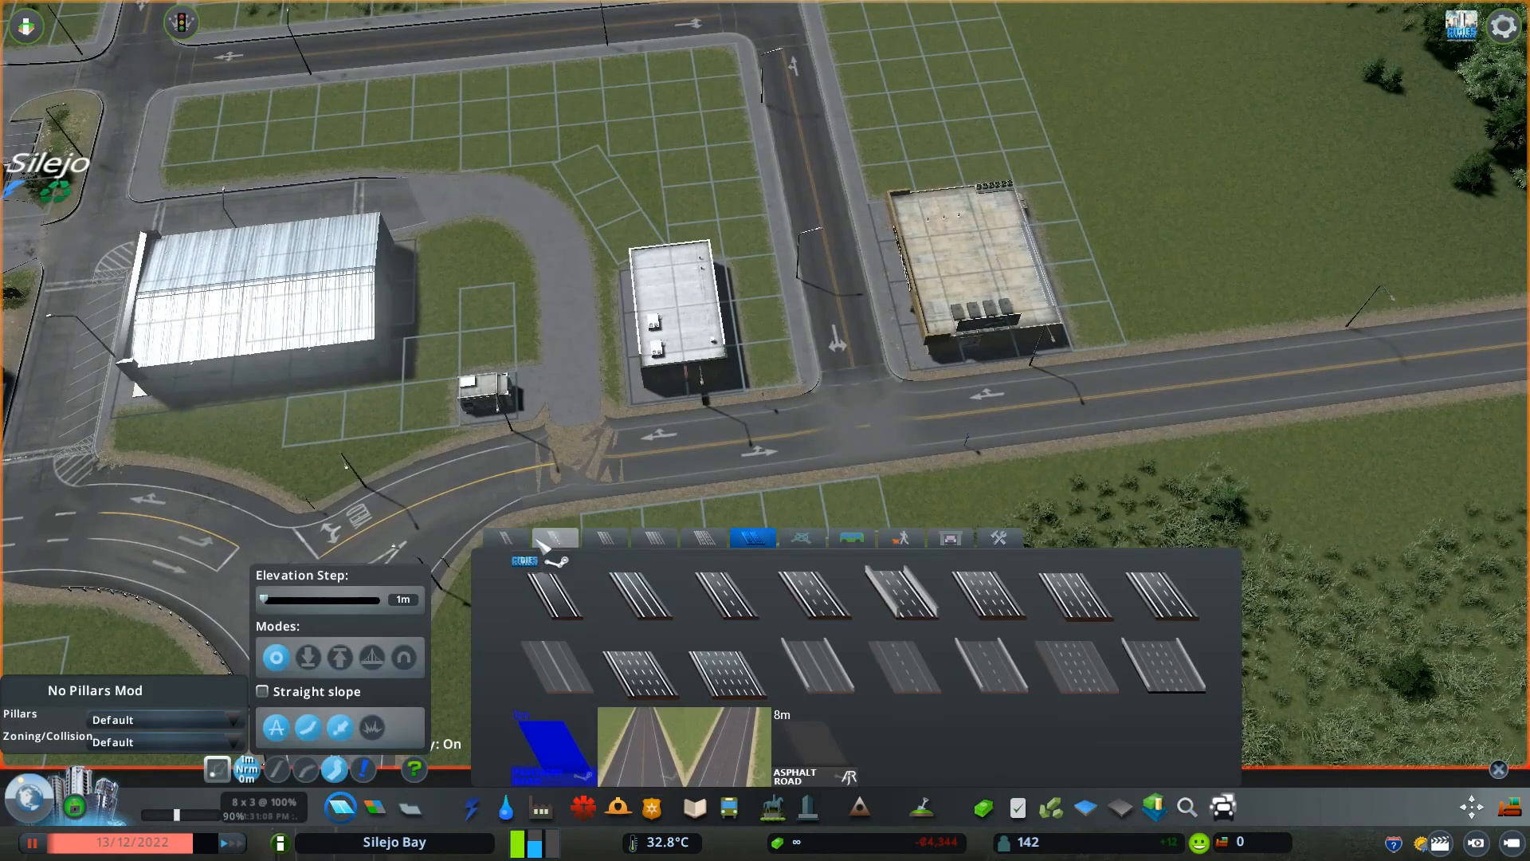
Browse the Find It catalog and place a small building against the warehouse wall
click(651, 538)
text(au)
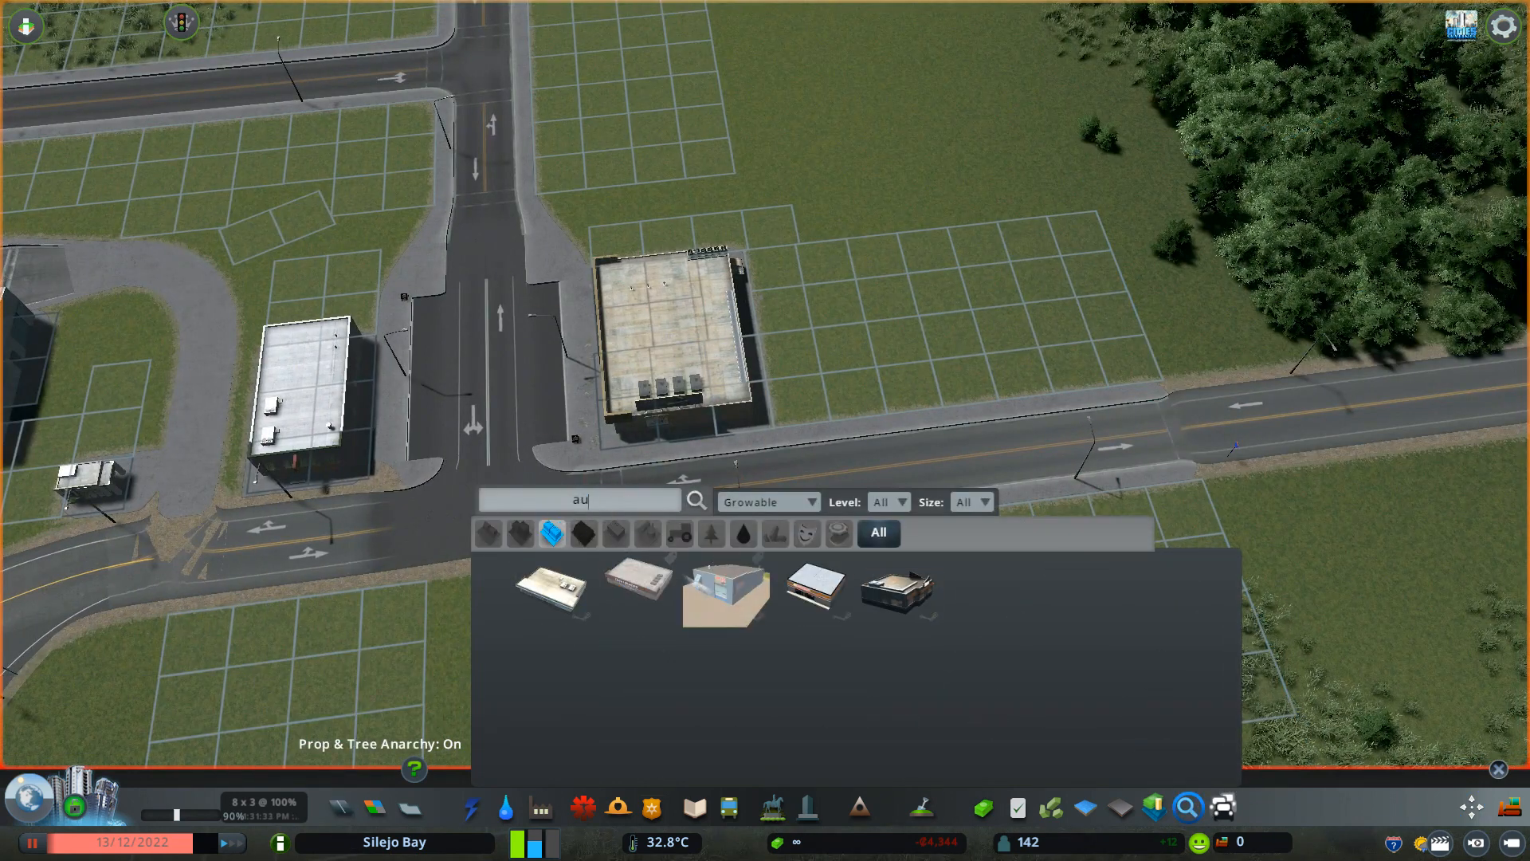
click(814, 591)
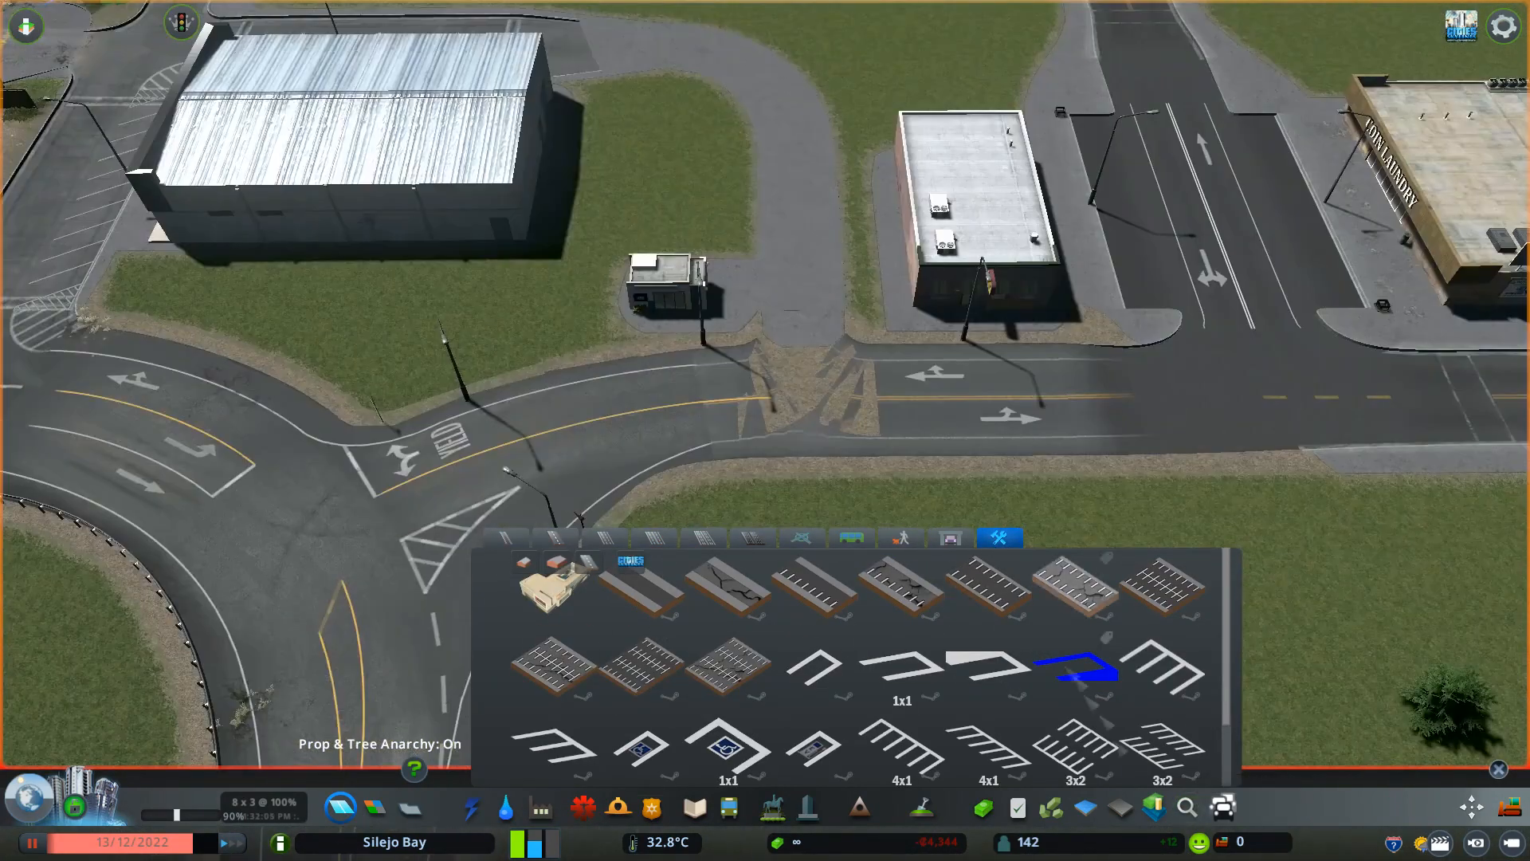
click(509, 539)
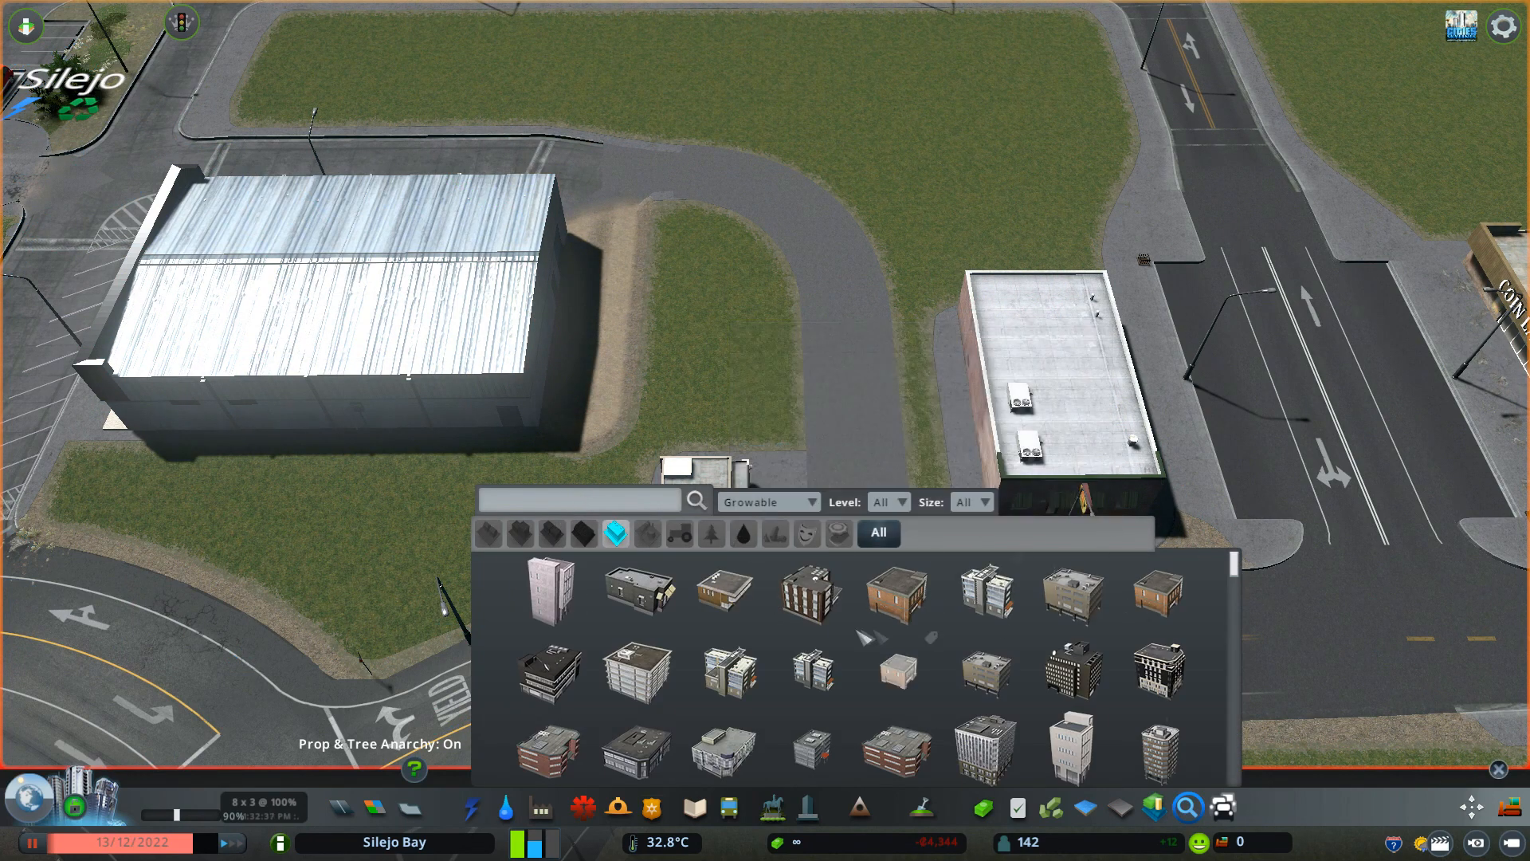
click(636, 591)
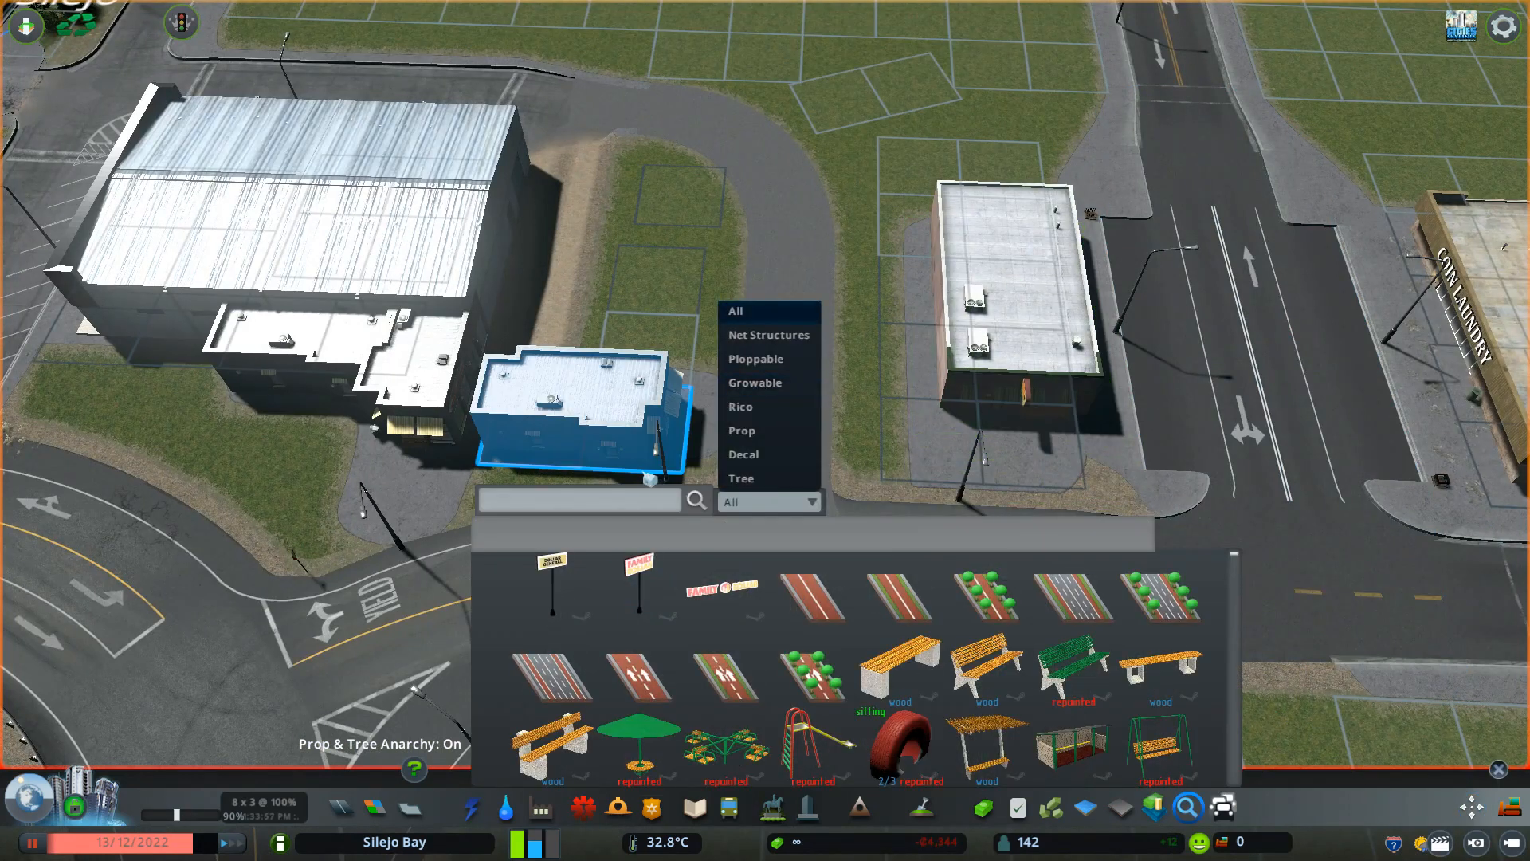
Search Find It for 'parking' to get the parking marking decals
text(parking)
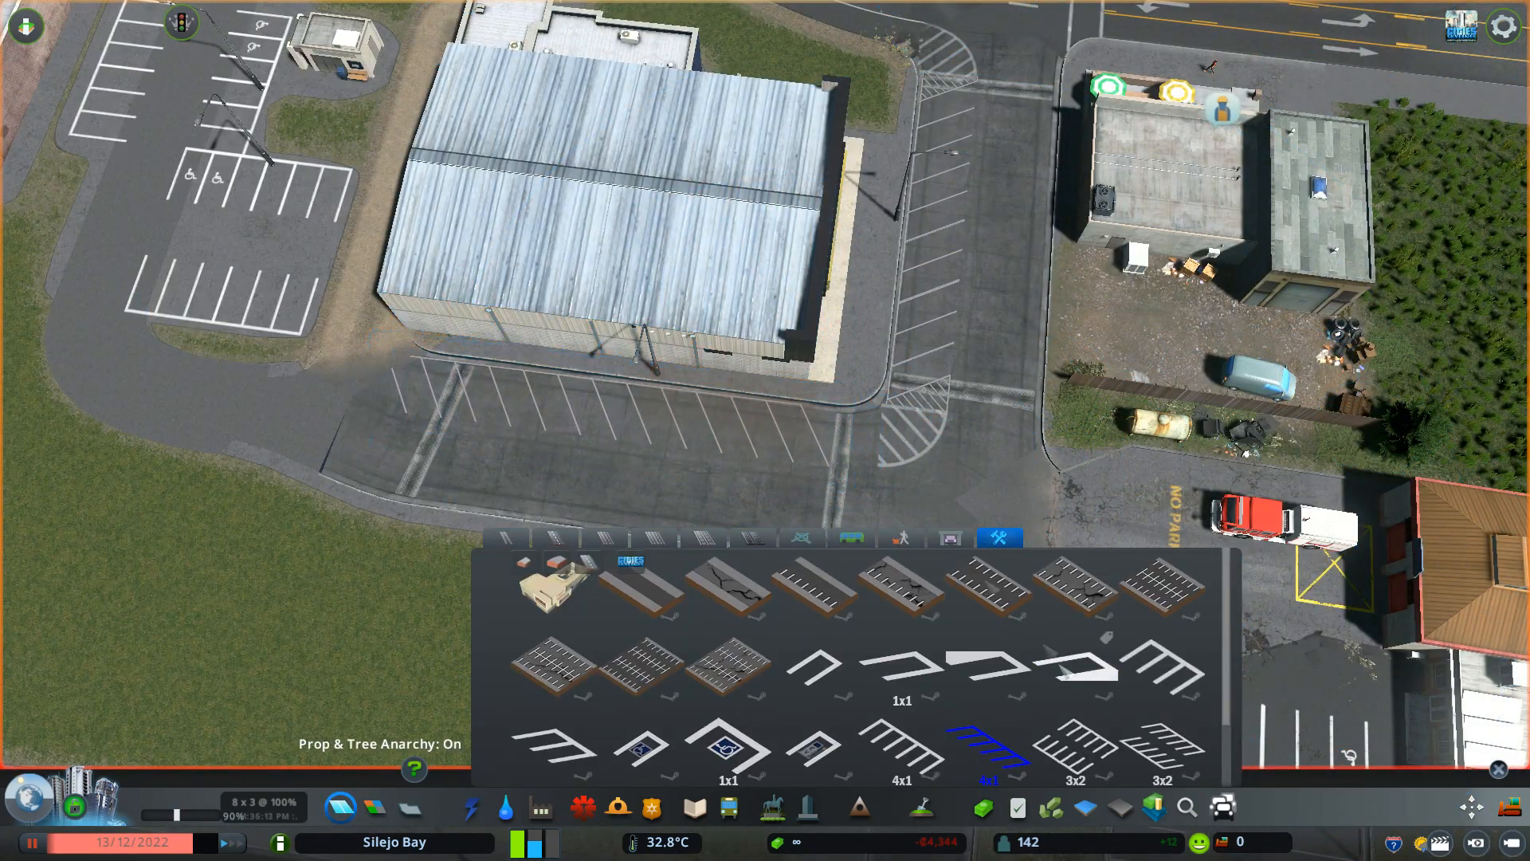
click(1073, 672)
text(pavem)
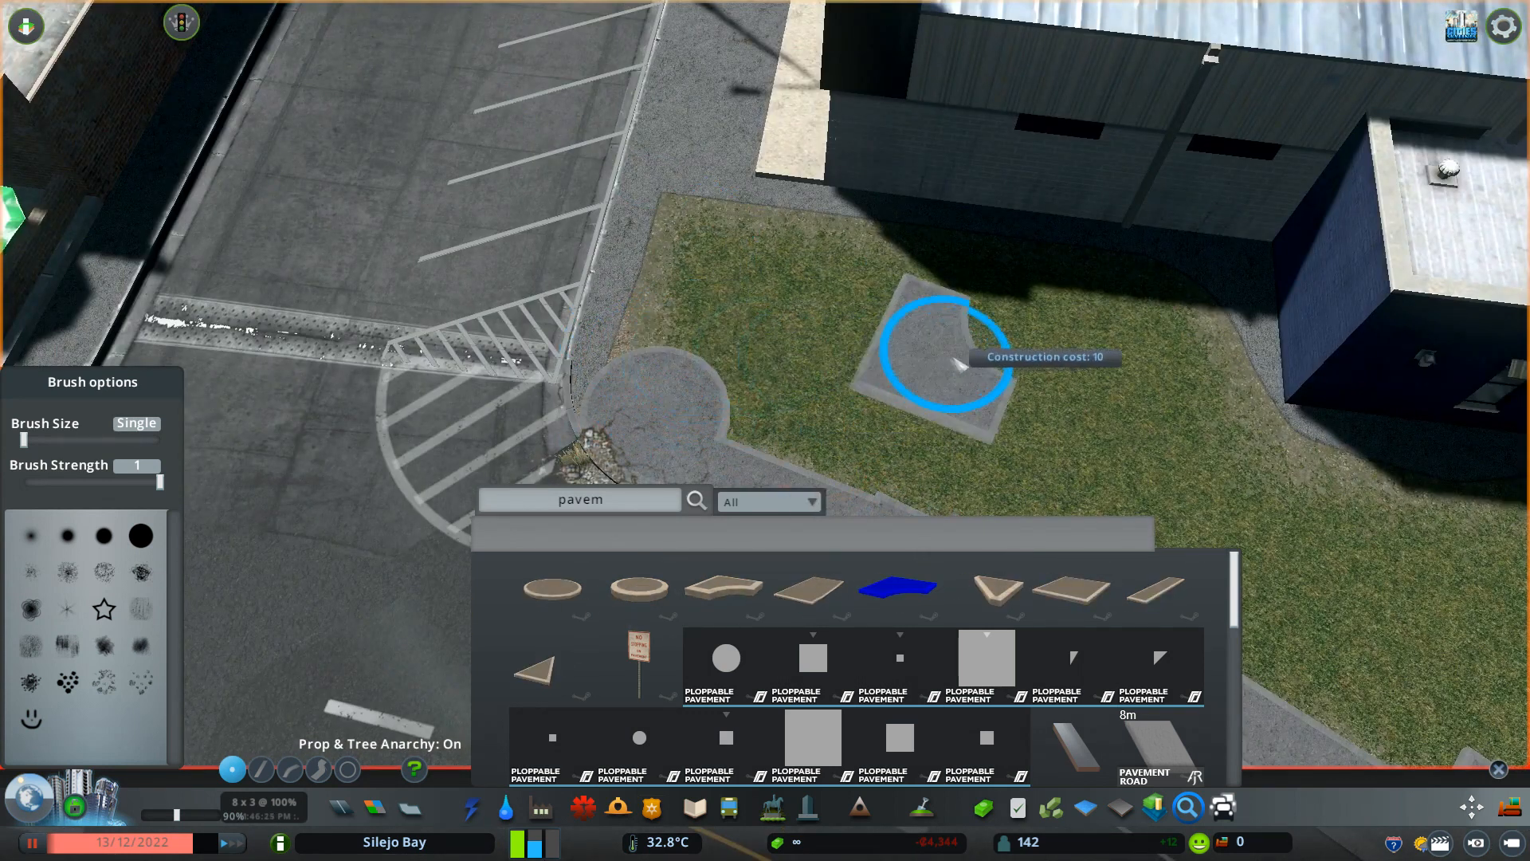
mouse_move(648, 336)
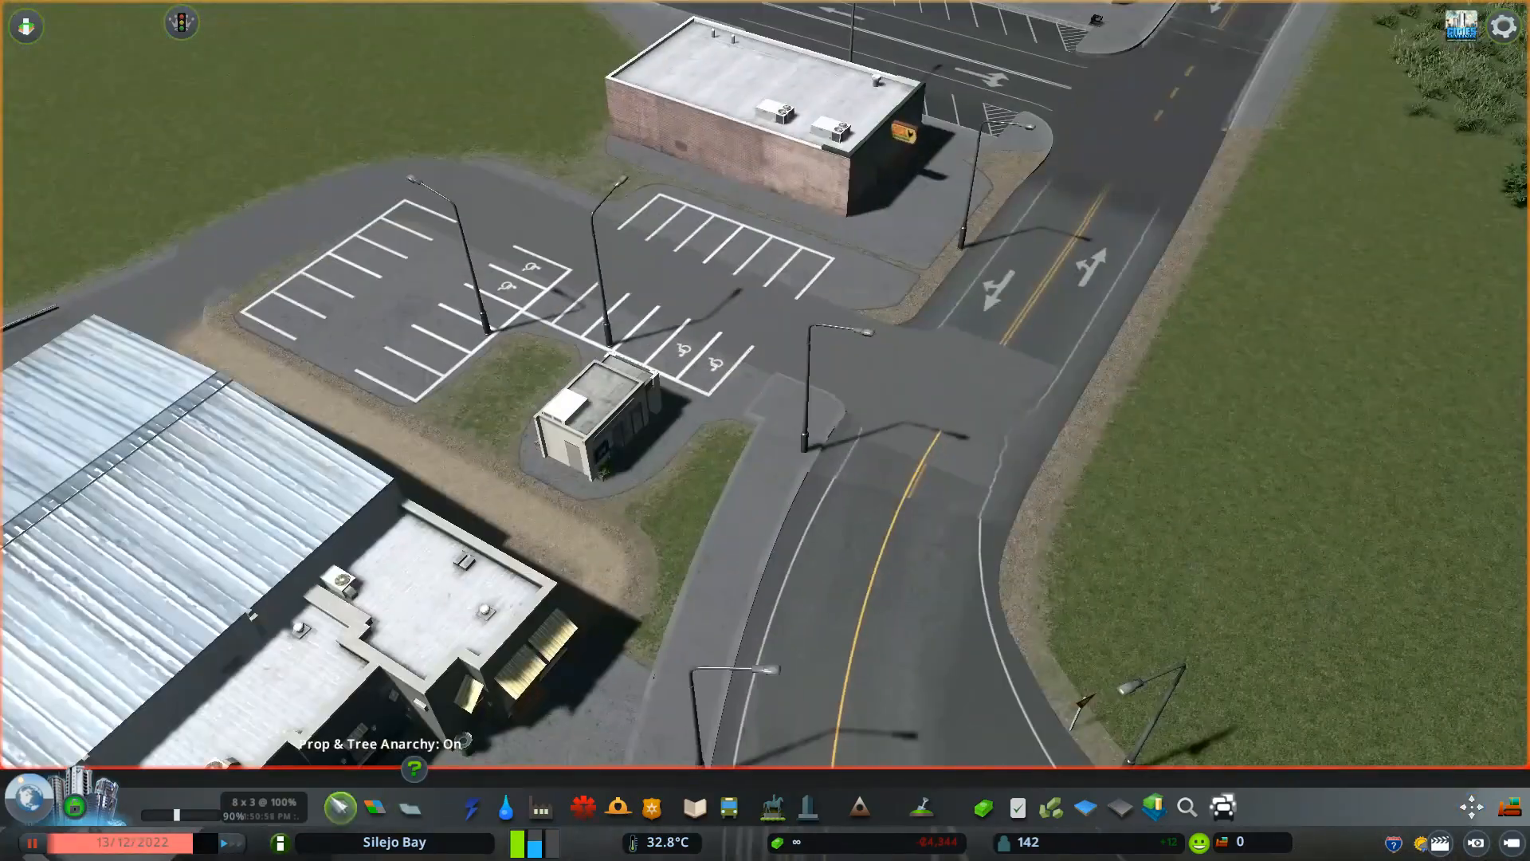
Place a ploppable asphalt piece behind the warehouse and search Find It for 'crate'
click(374, 807)
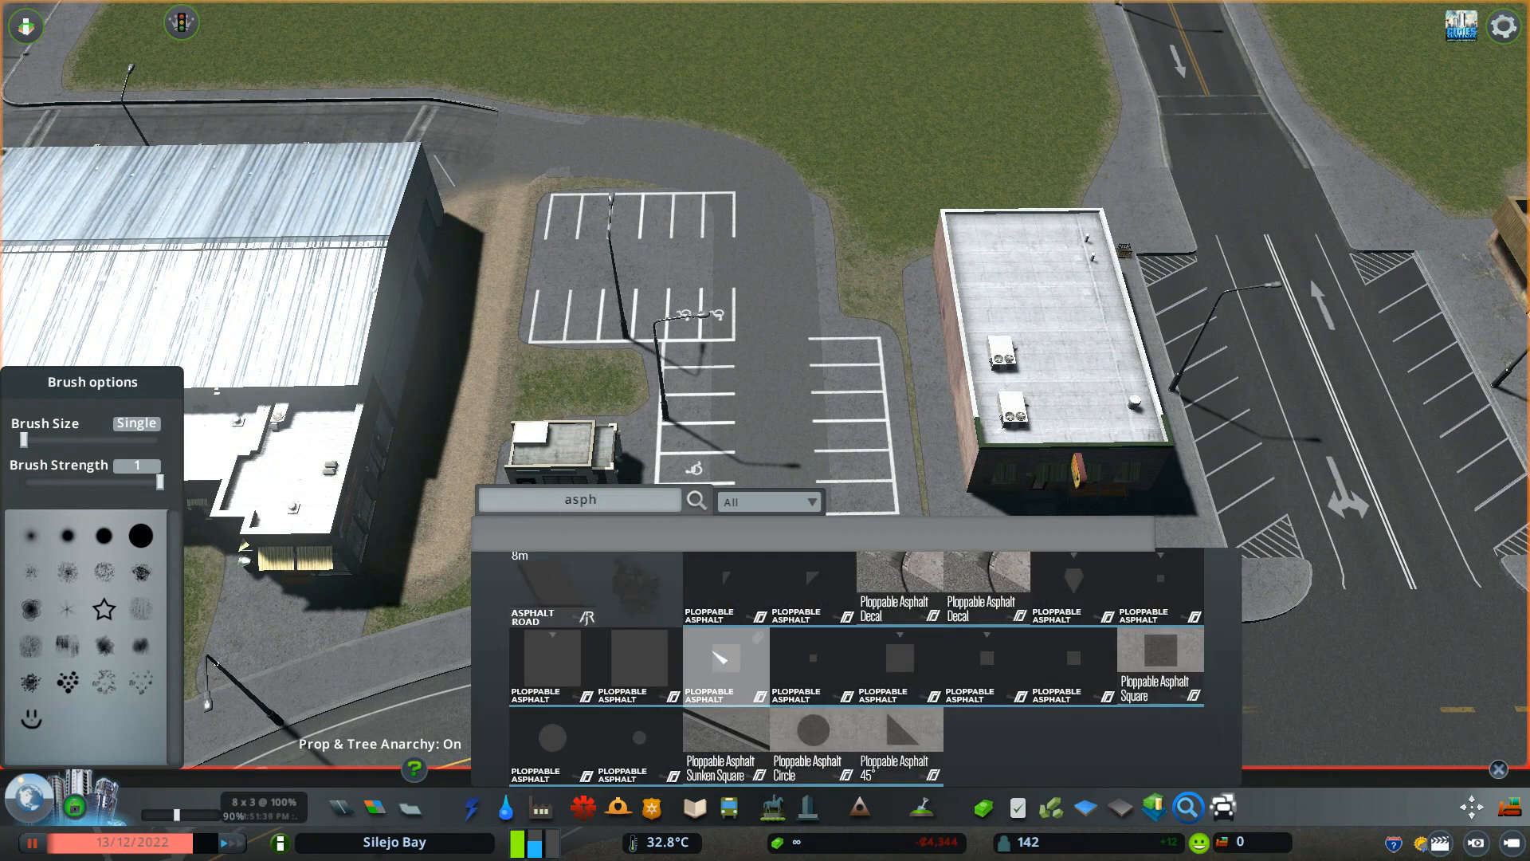
click(725, 666)
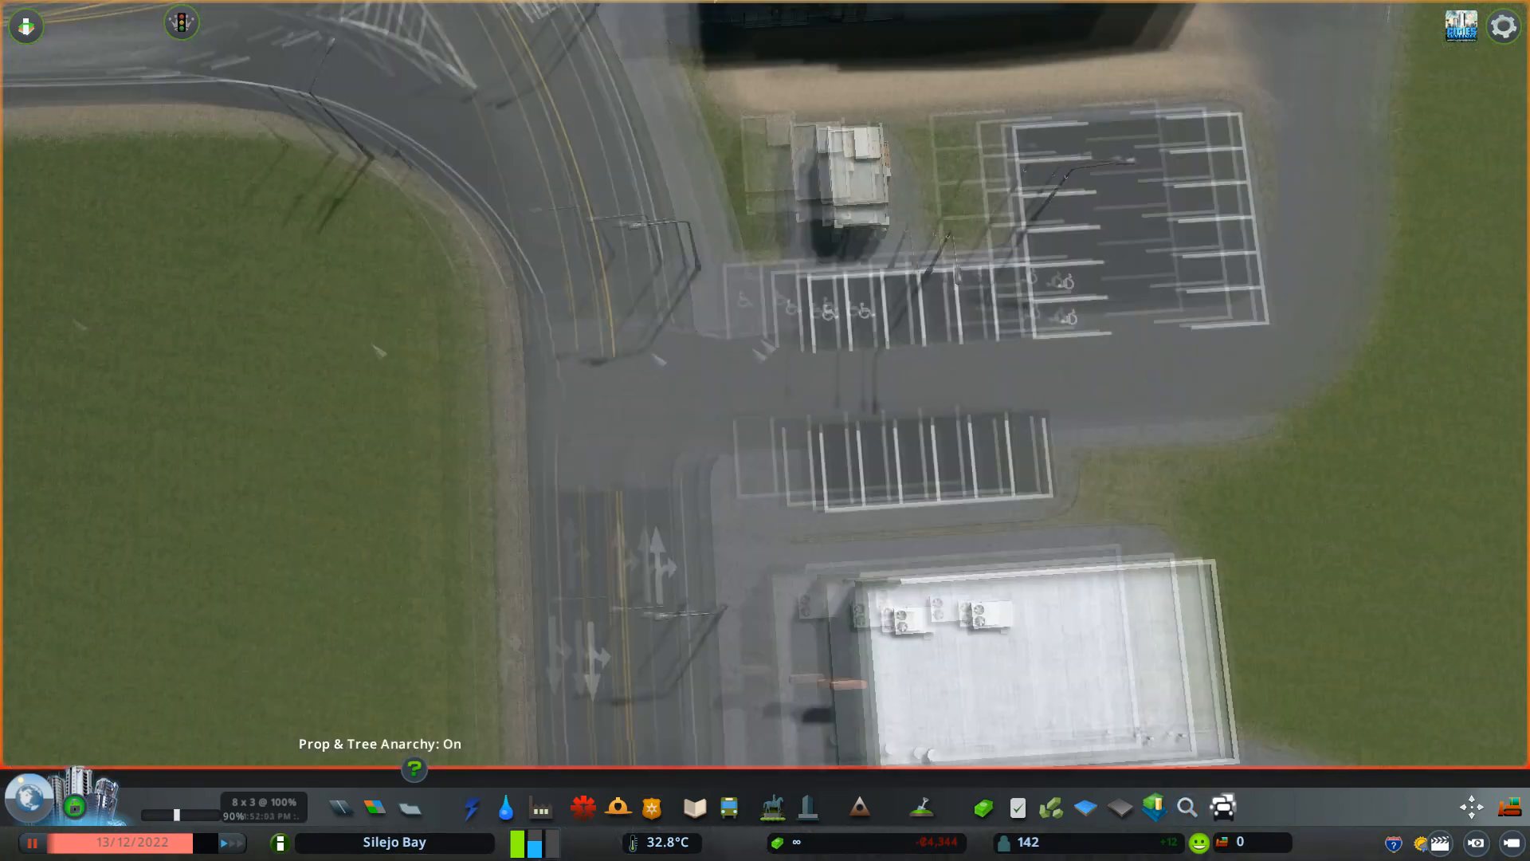
click(1186, 807)
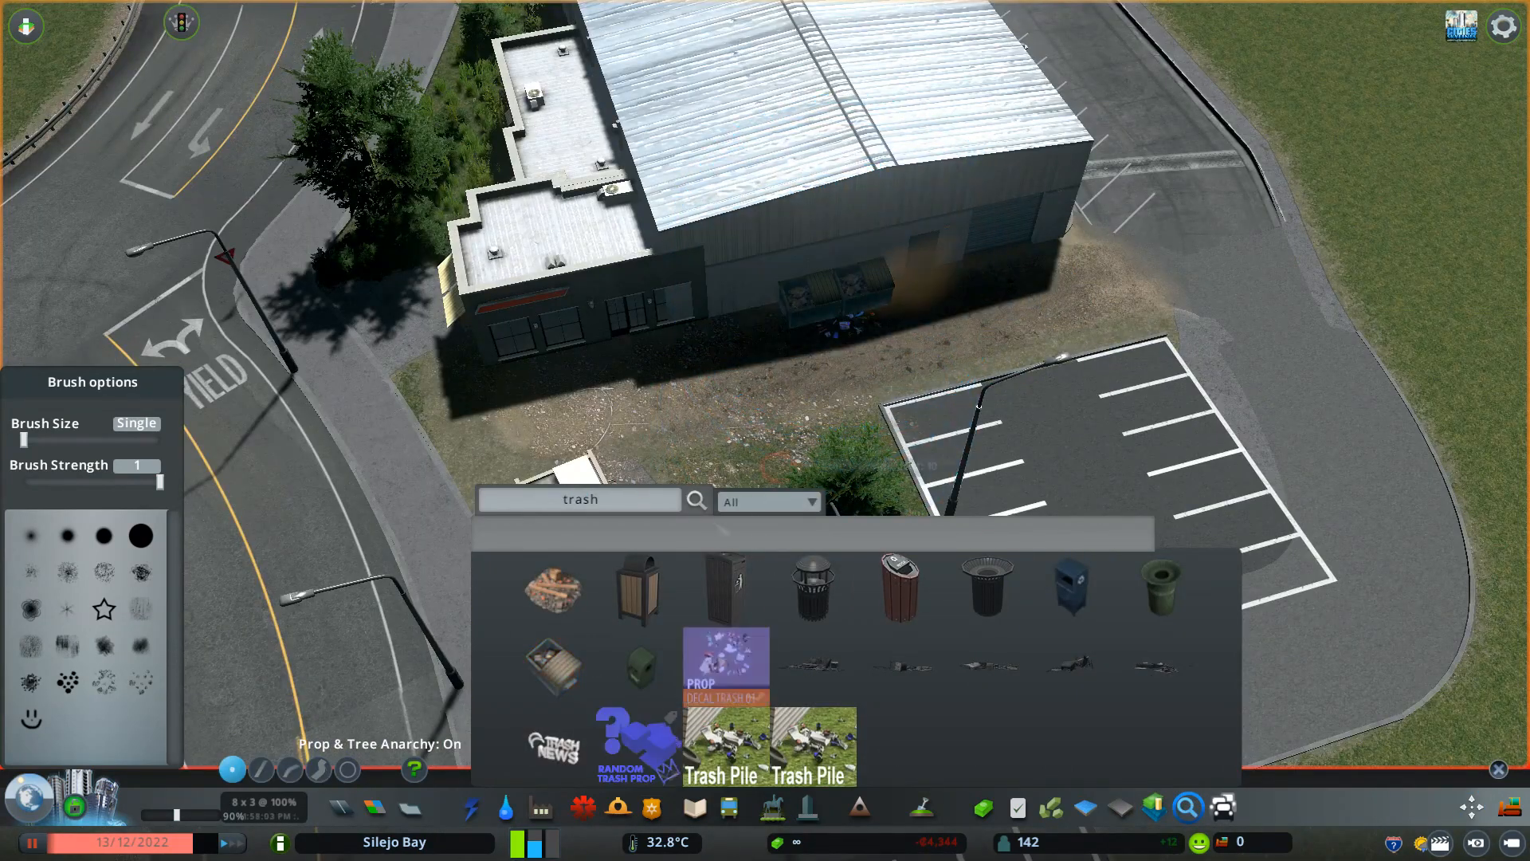
text(crate)
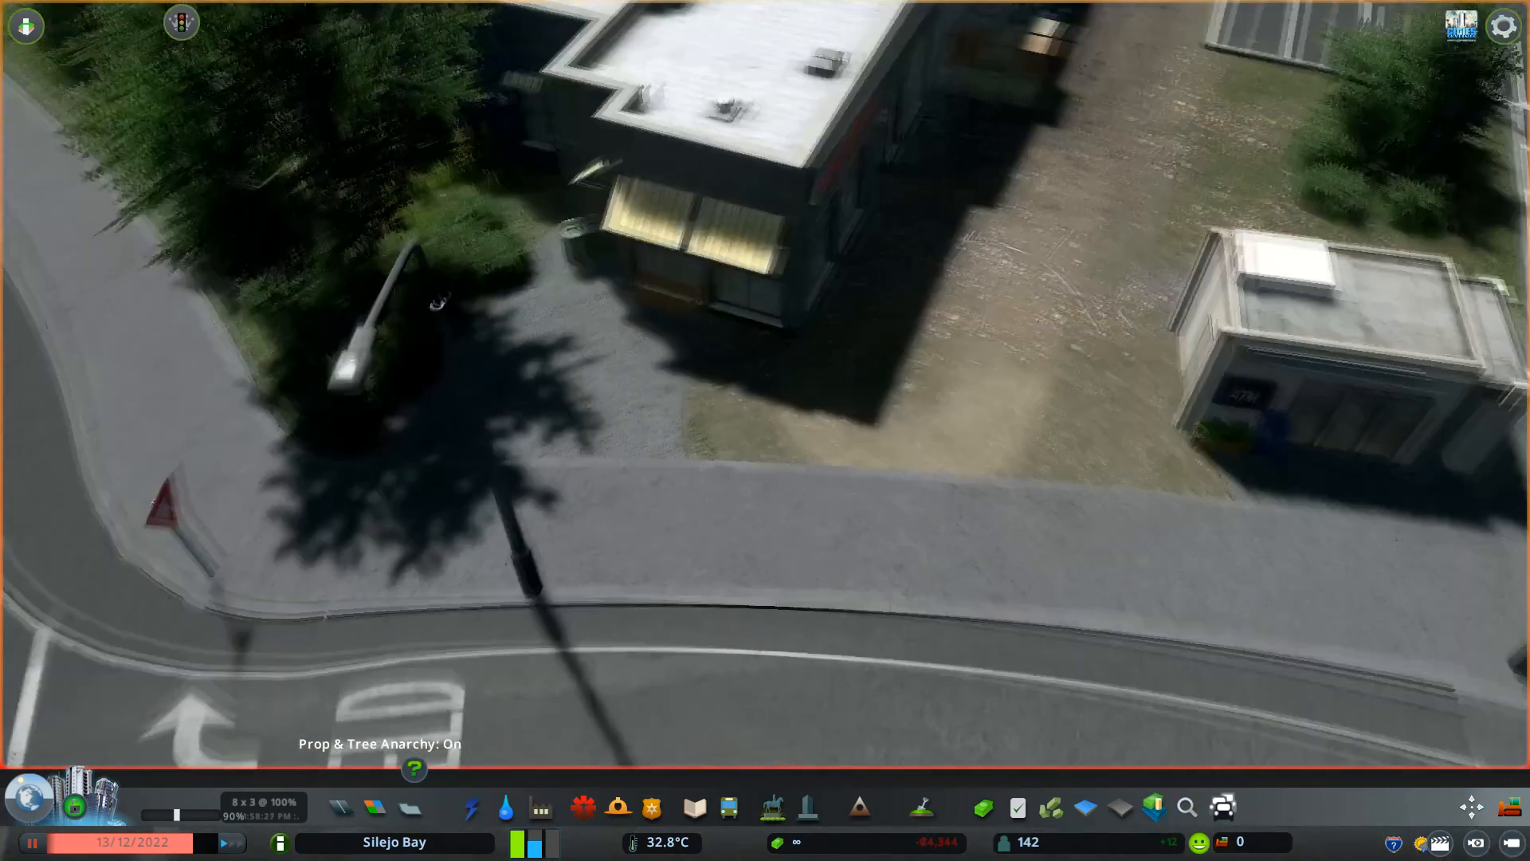
Search Find It for 'planter' and then 'flower' props
text(planter)
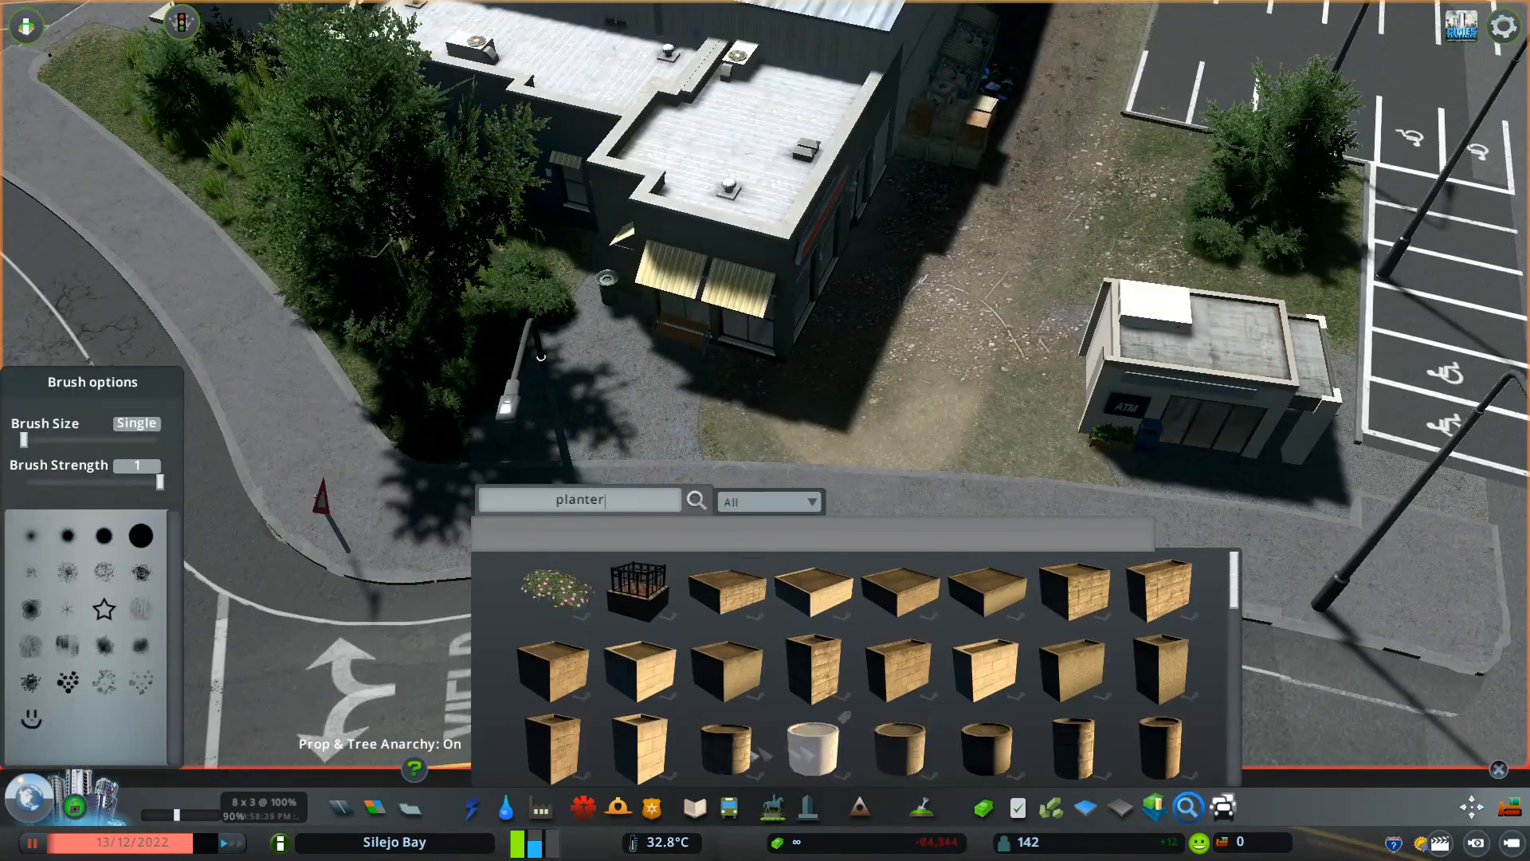
text(flower)
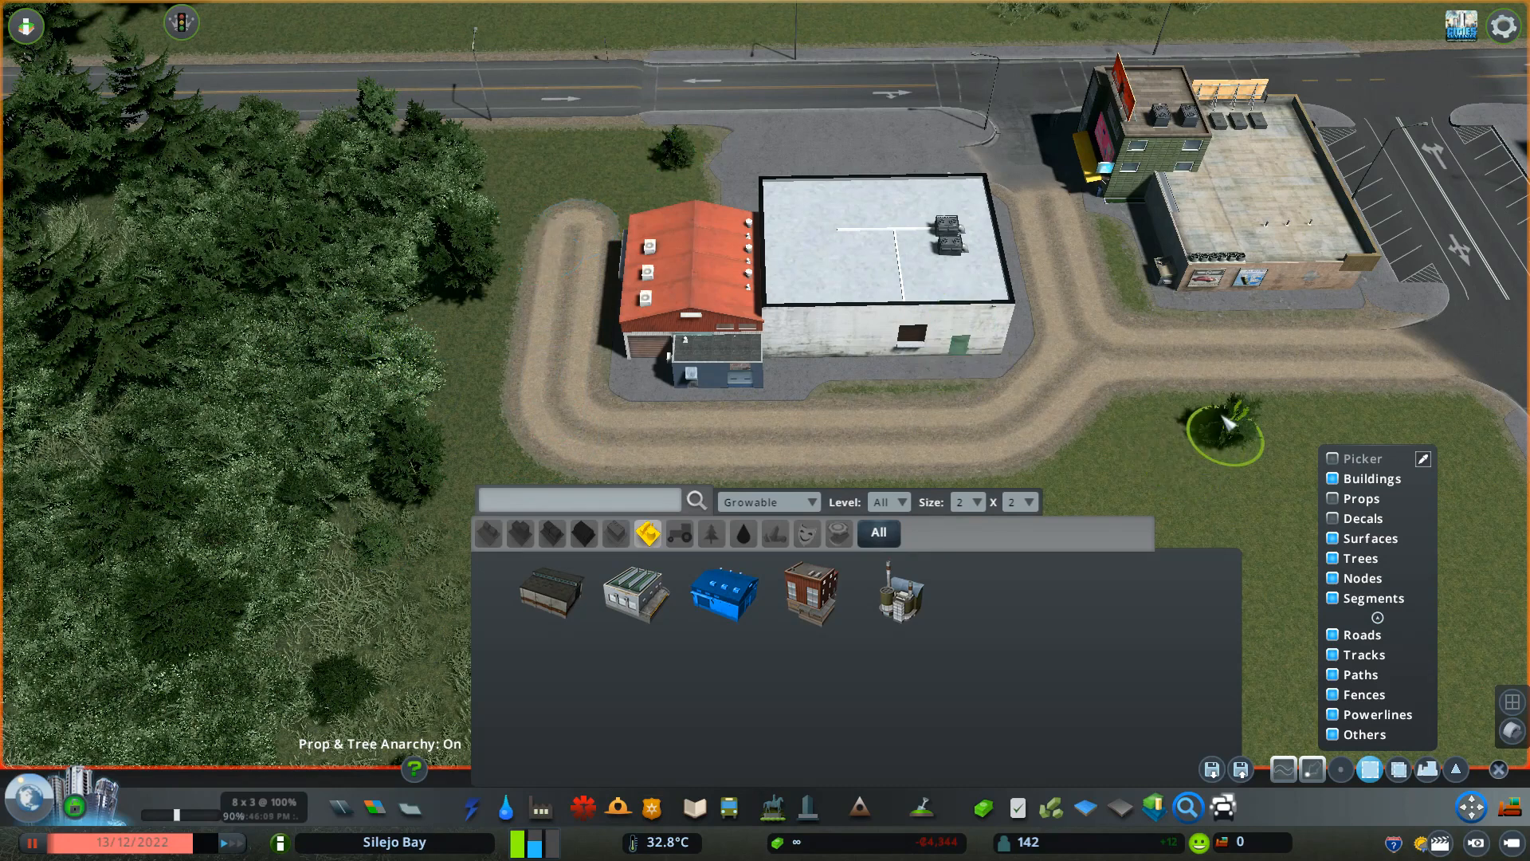
Set the Find It asset type filter and search for 'truck'
click(768, 500)
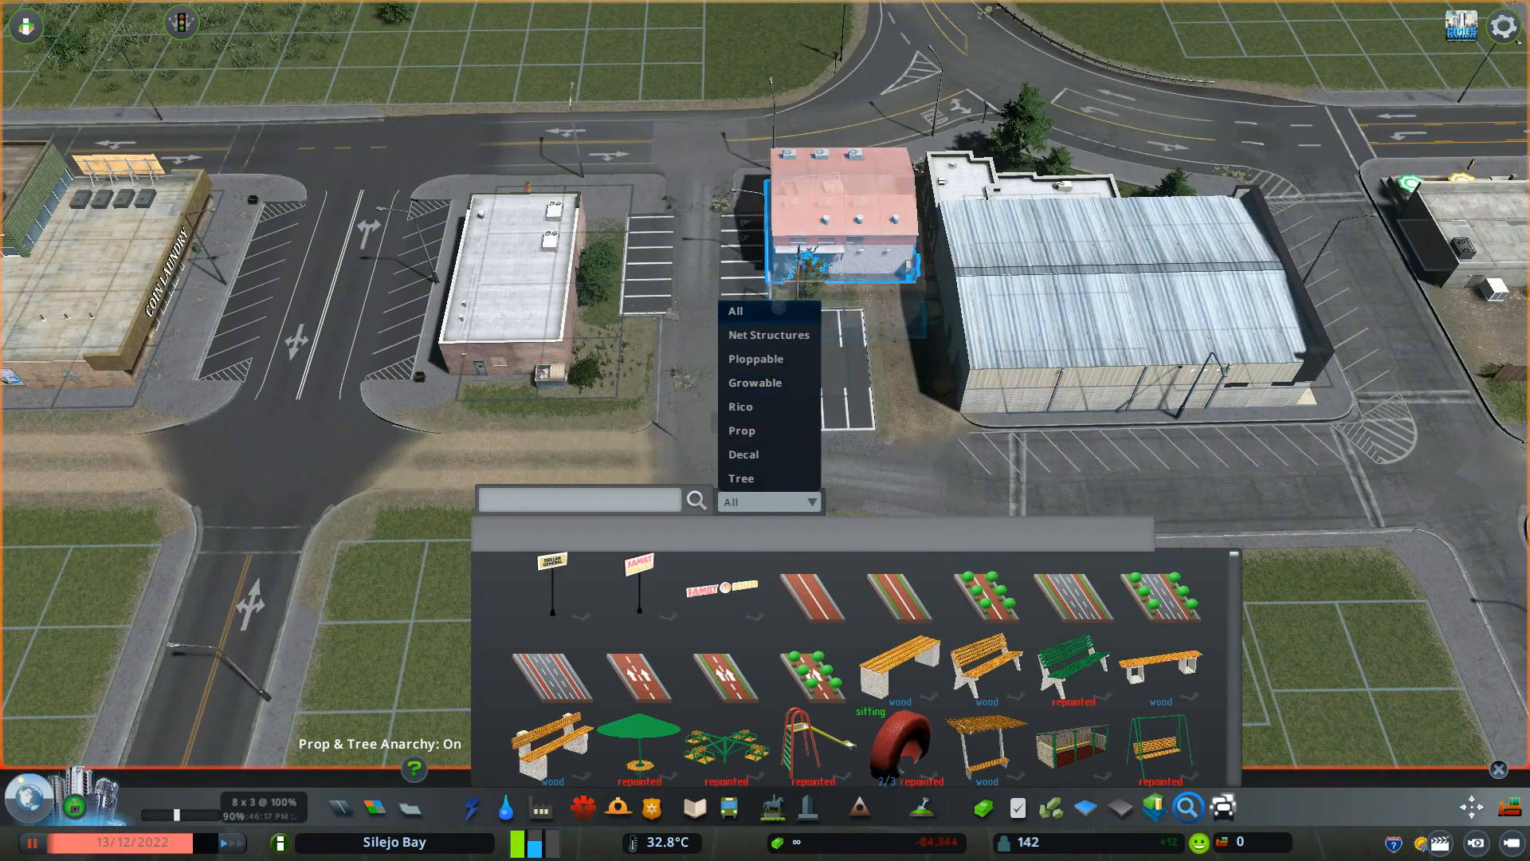
text(truck)
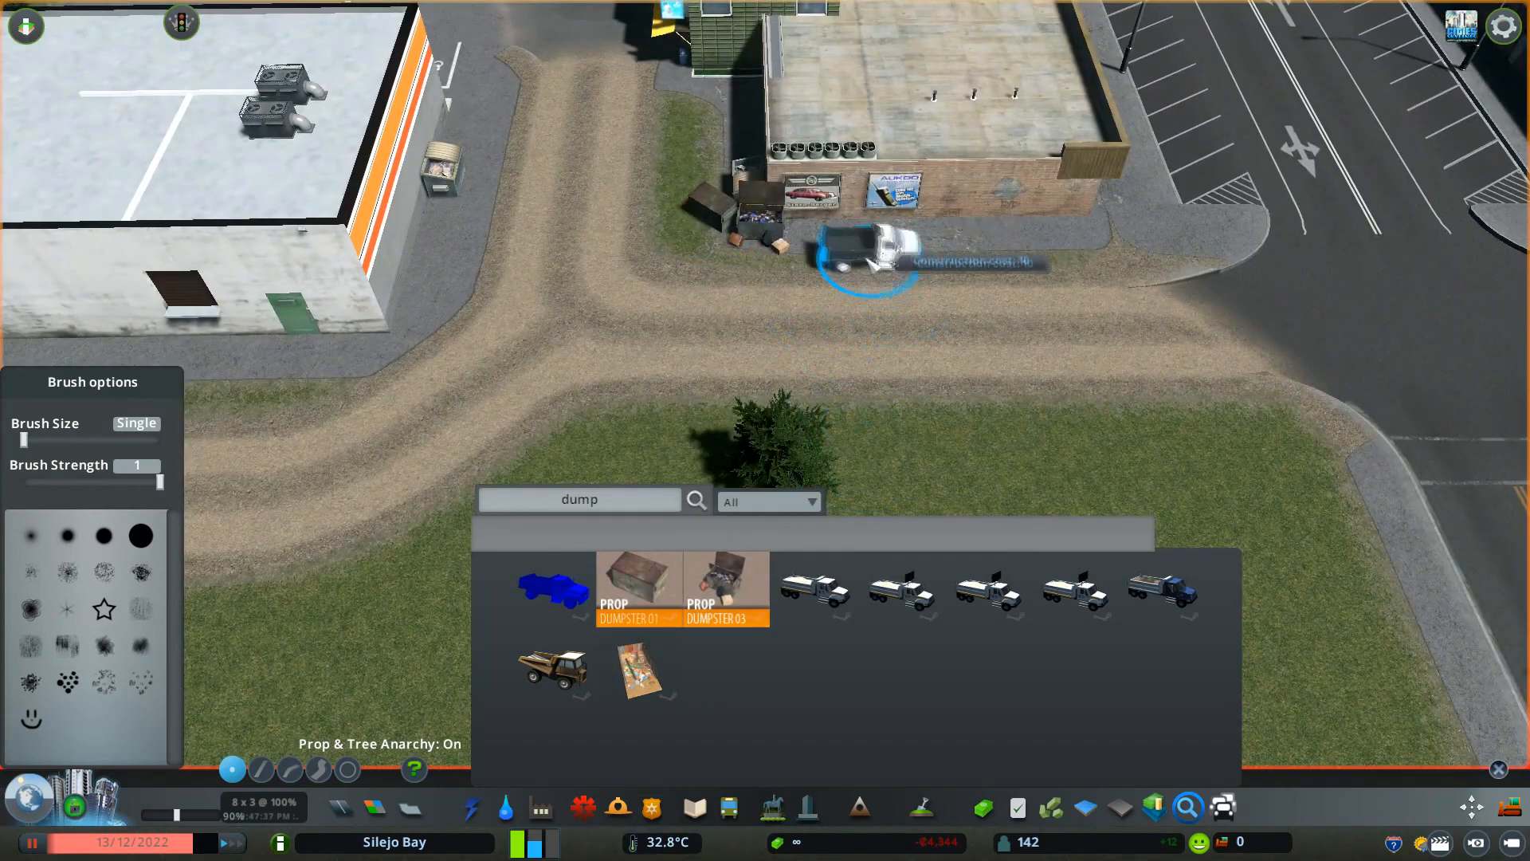
Place the 4x12 pavement decal, a weathered ground decal and a grass median at the store lot
text(pave)
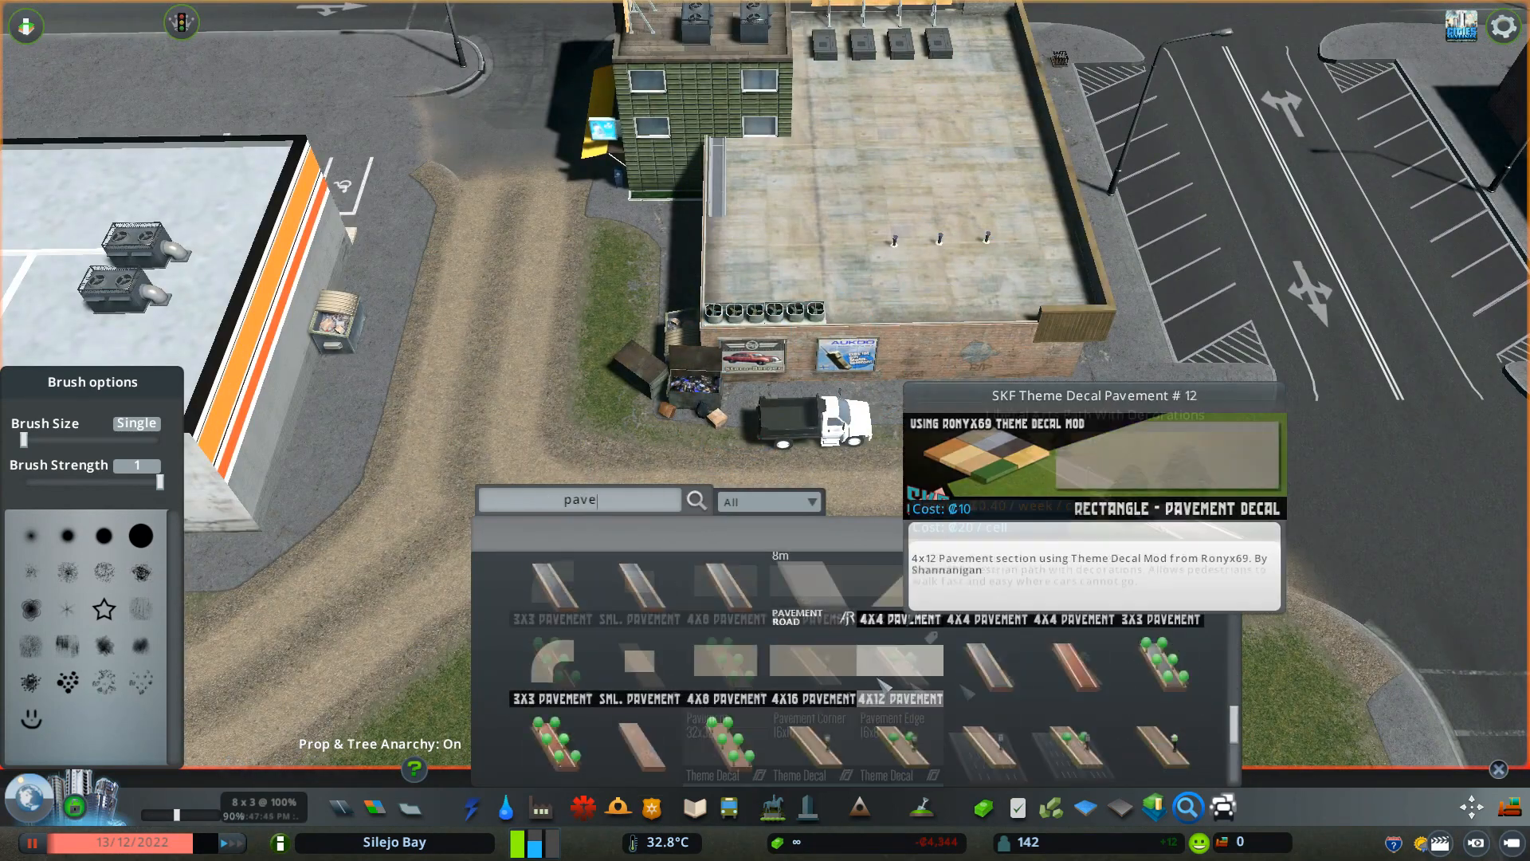
click(902, 743)
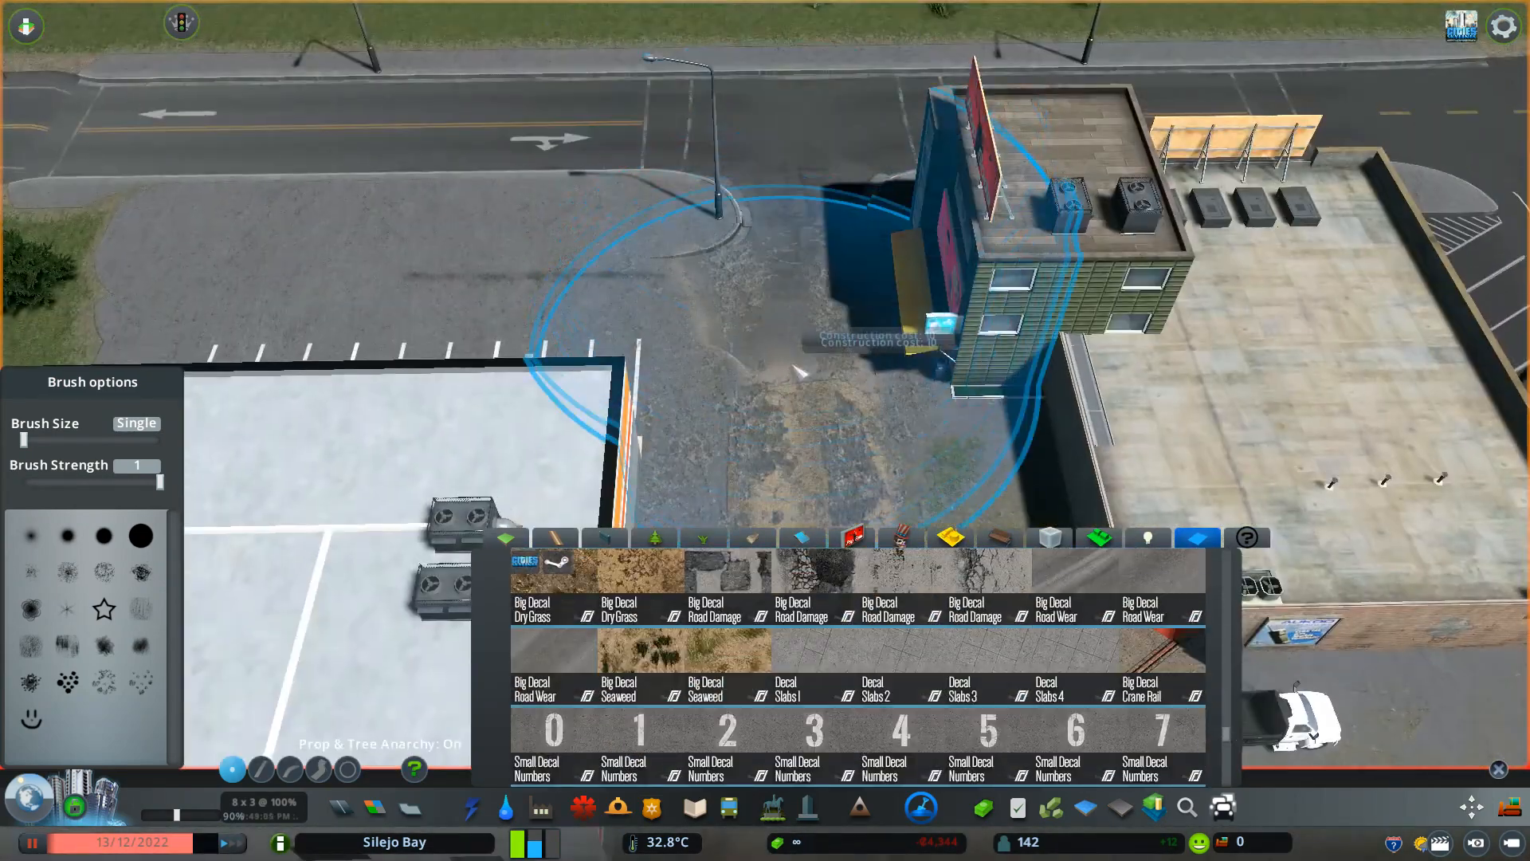
click(900, 584)
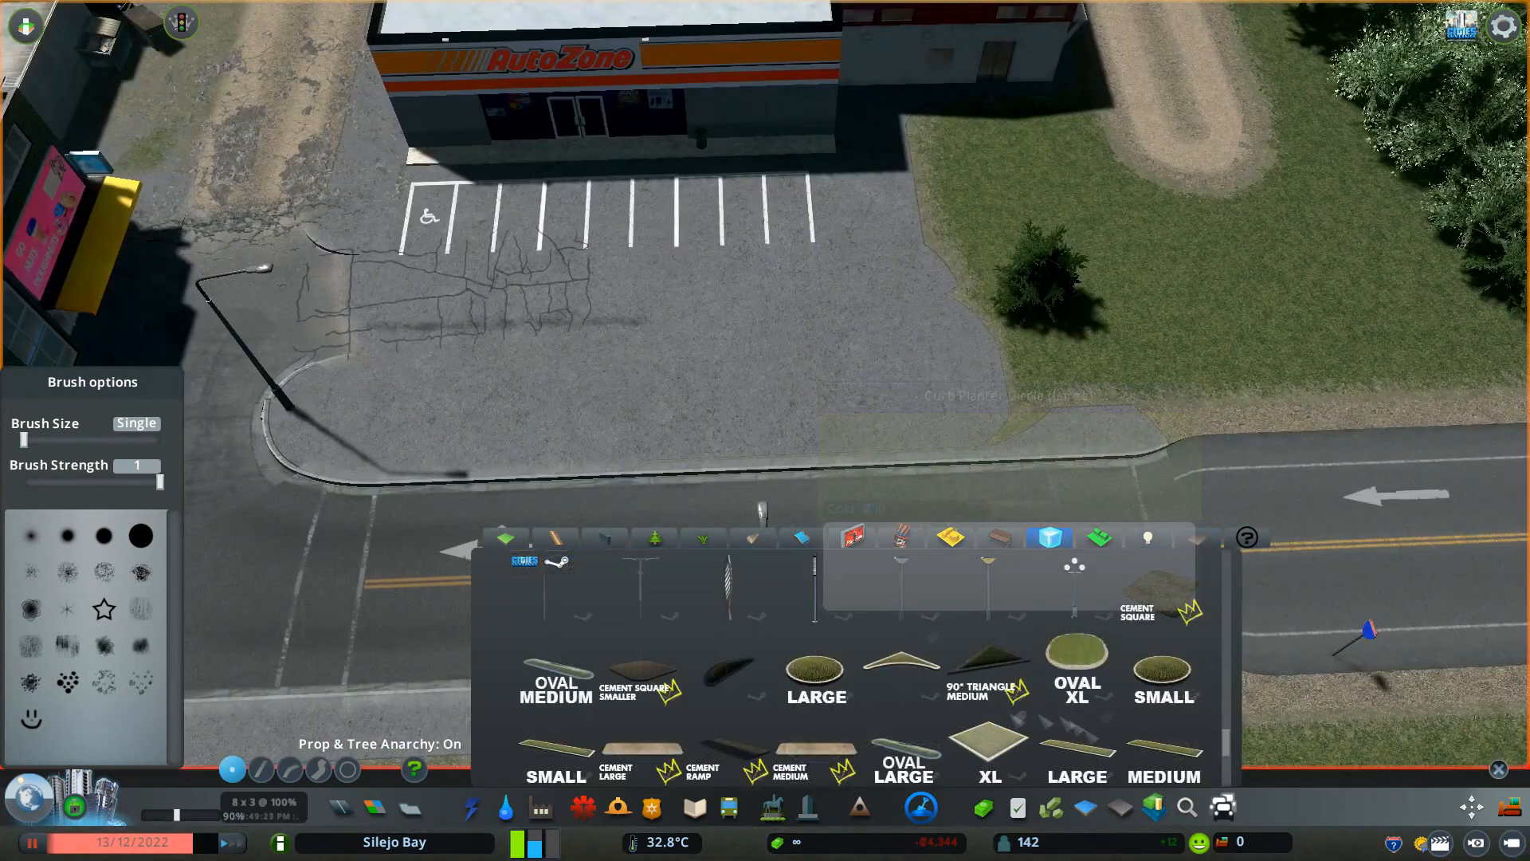
click(900, 760)
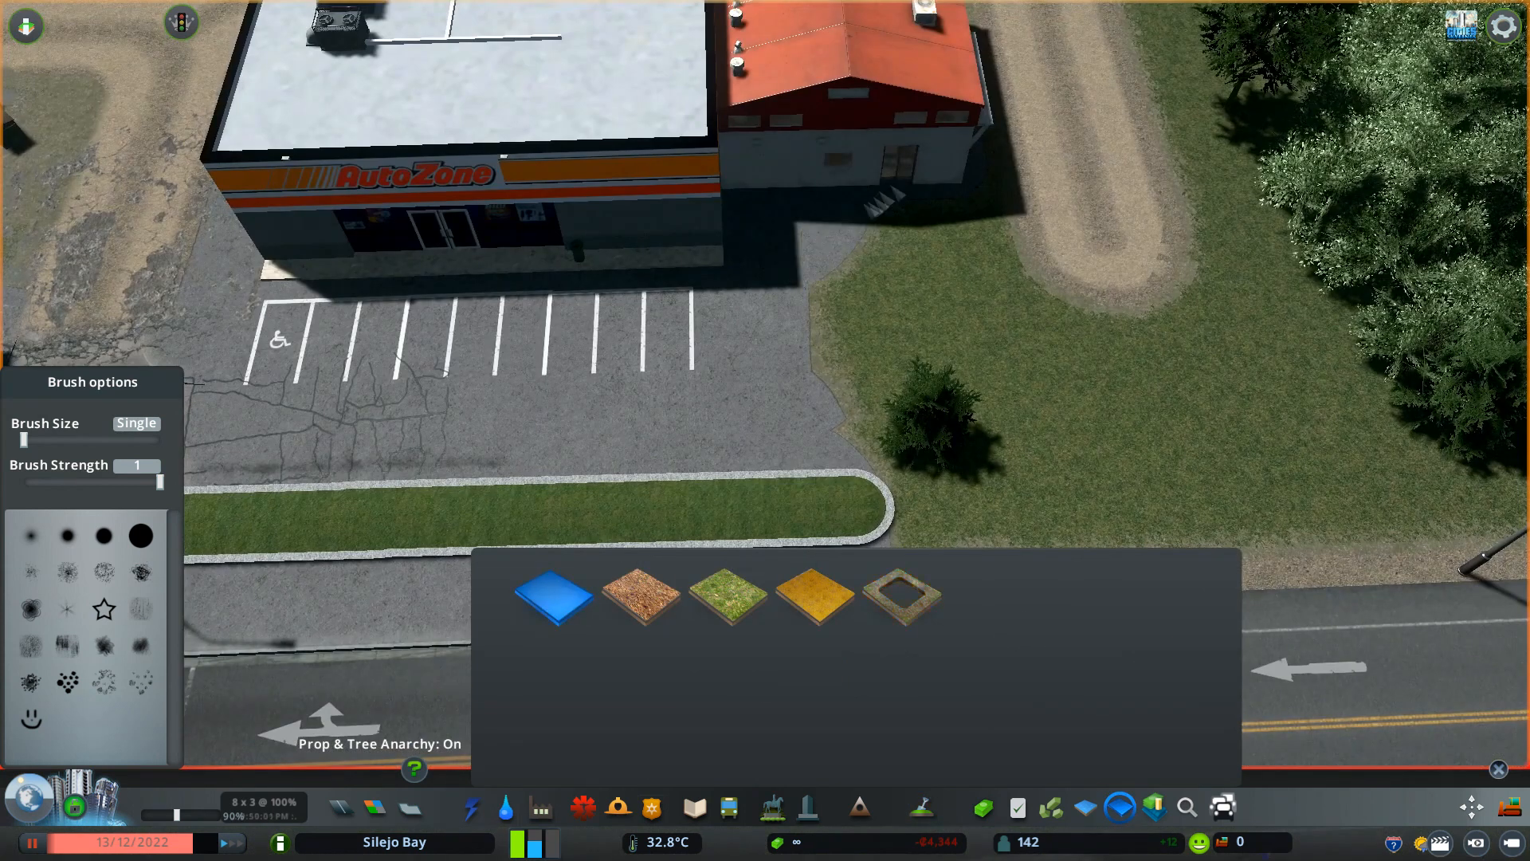
Search 'pavement' and place worn pavement decals behind the store
text(p)
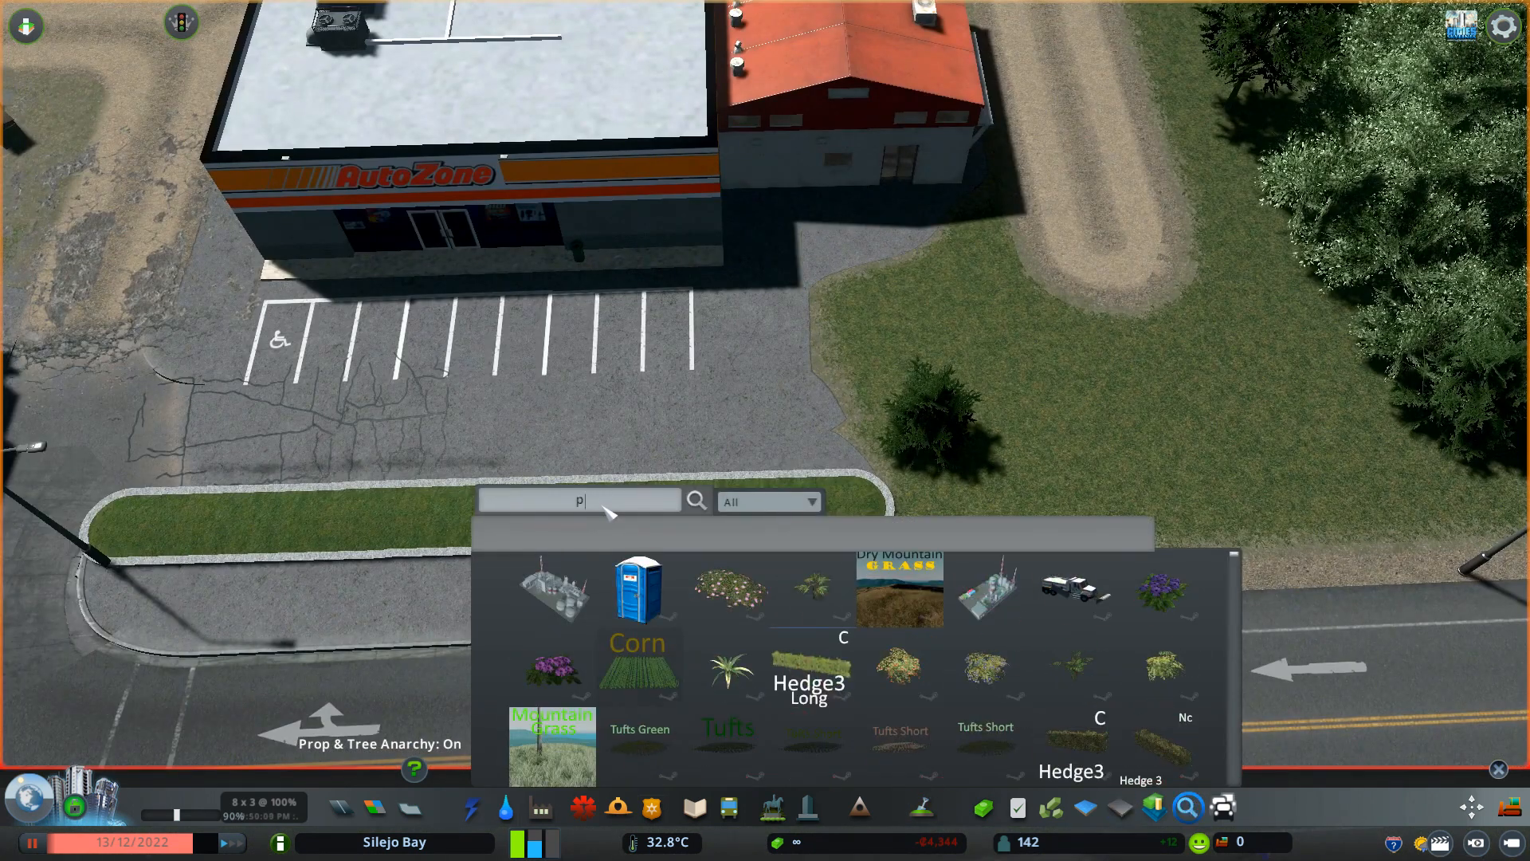
text(aveme)
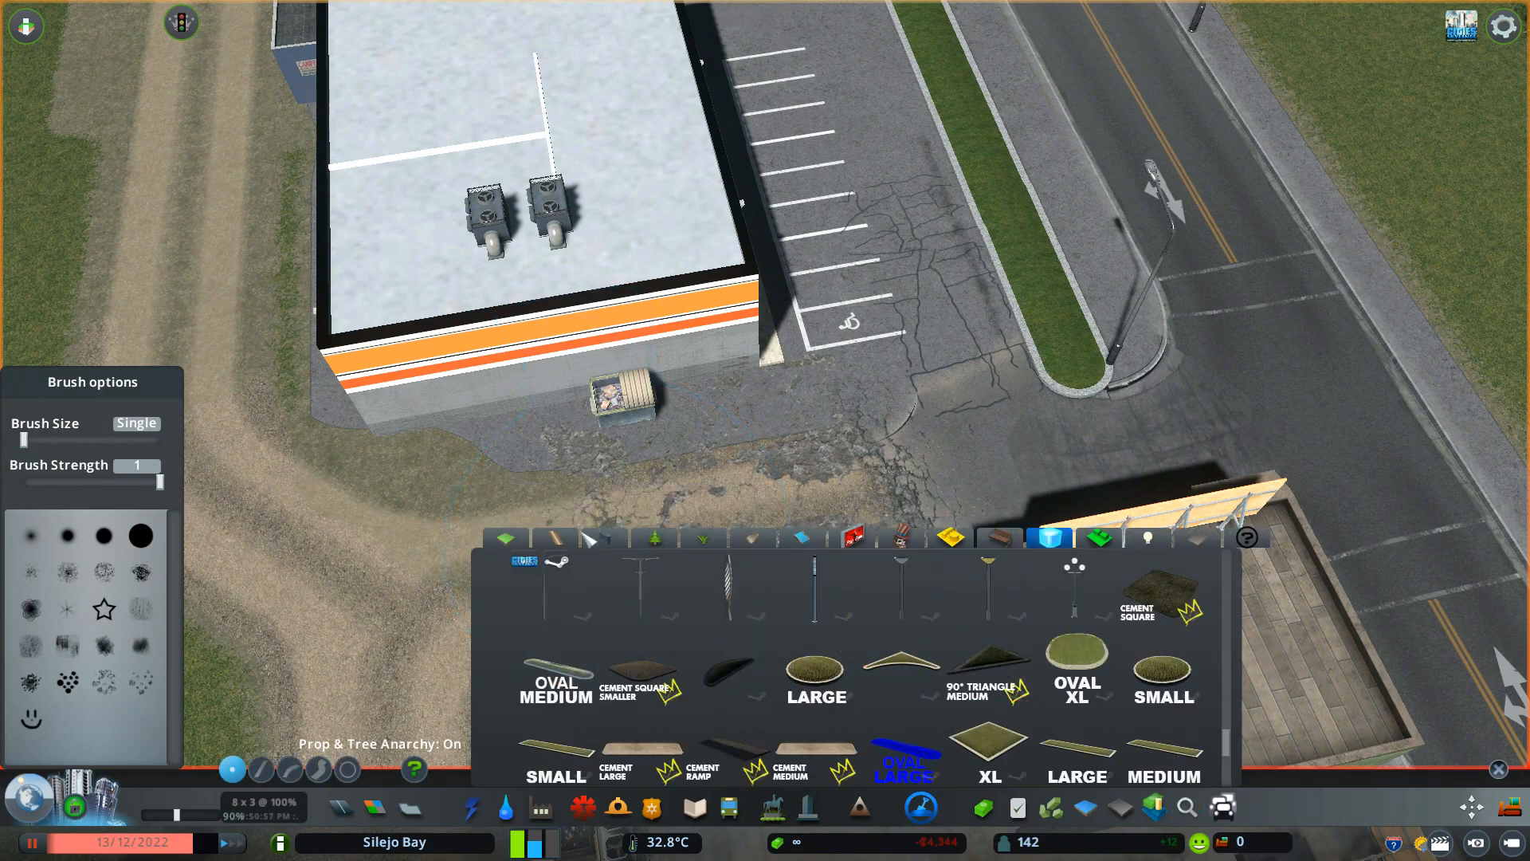
click(604, 538)
text(brokenfence)
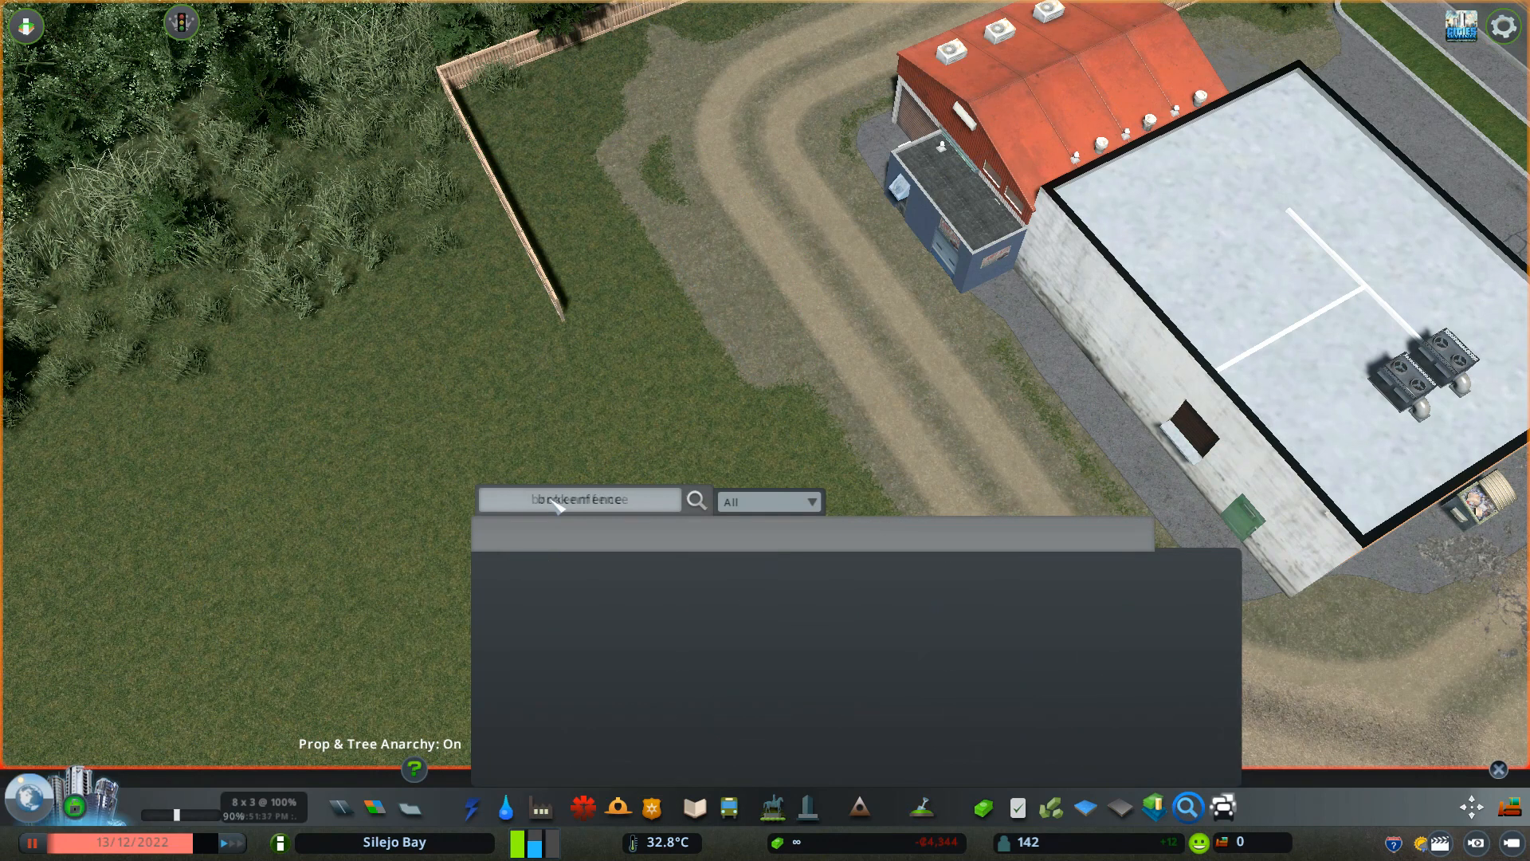
Place broken fence sections beside the building and search for 'gate' props
click(811, 586)
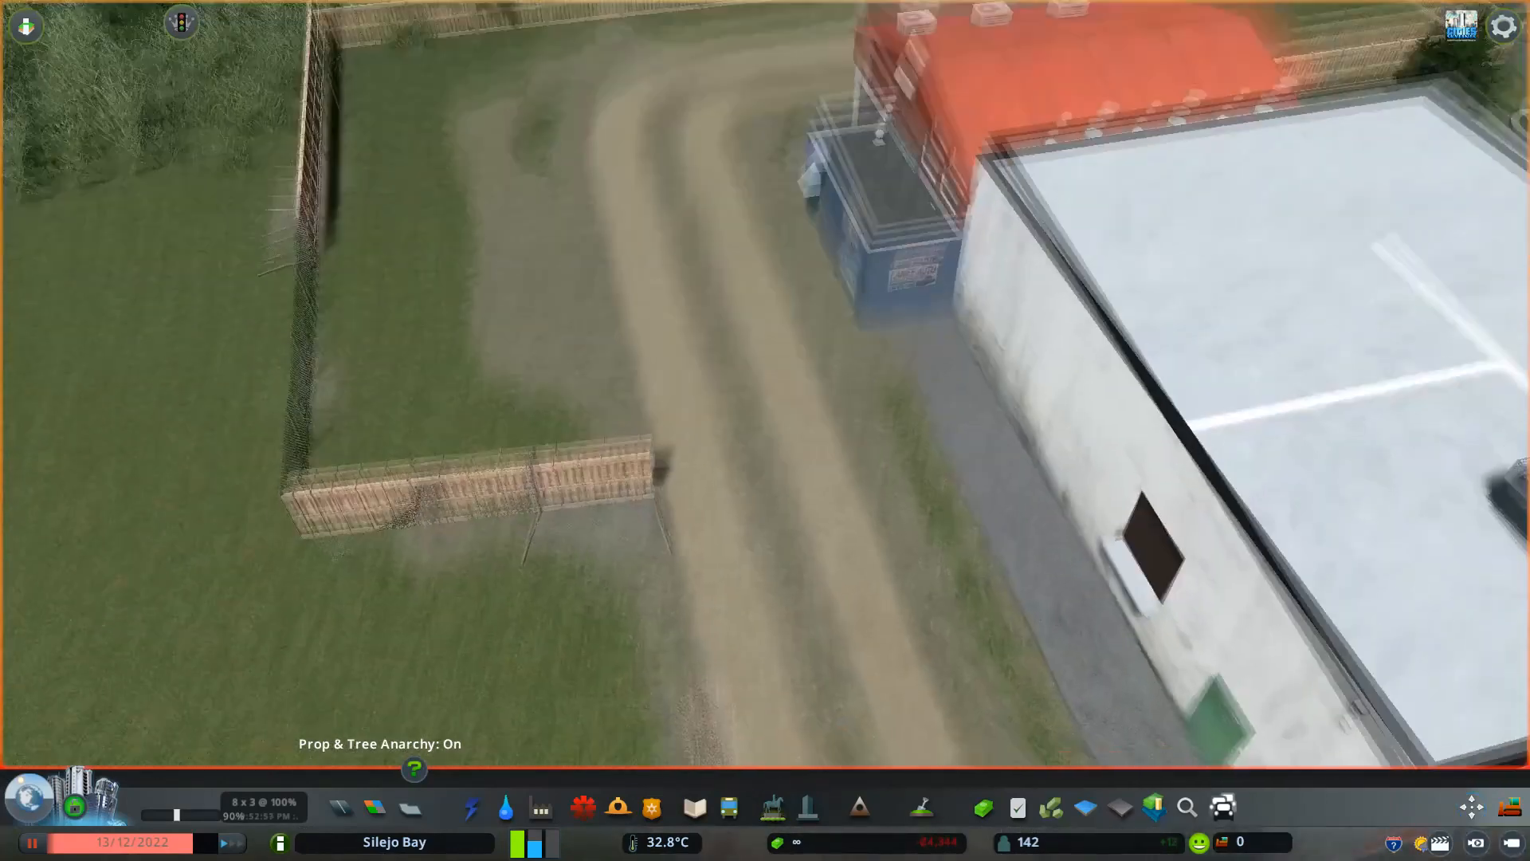
click(1186, 807)
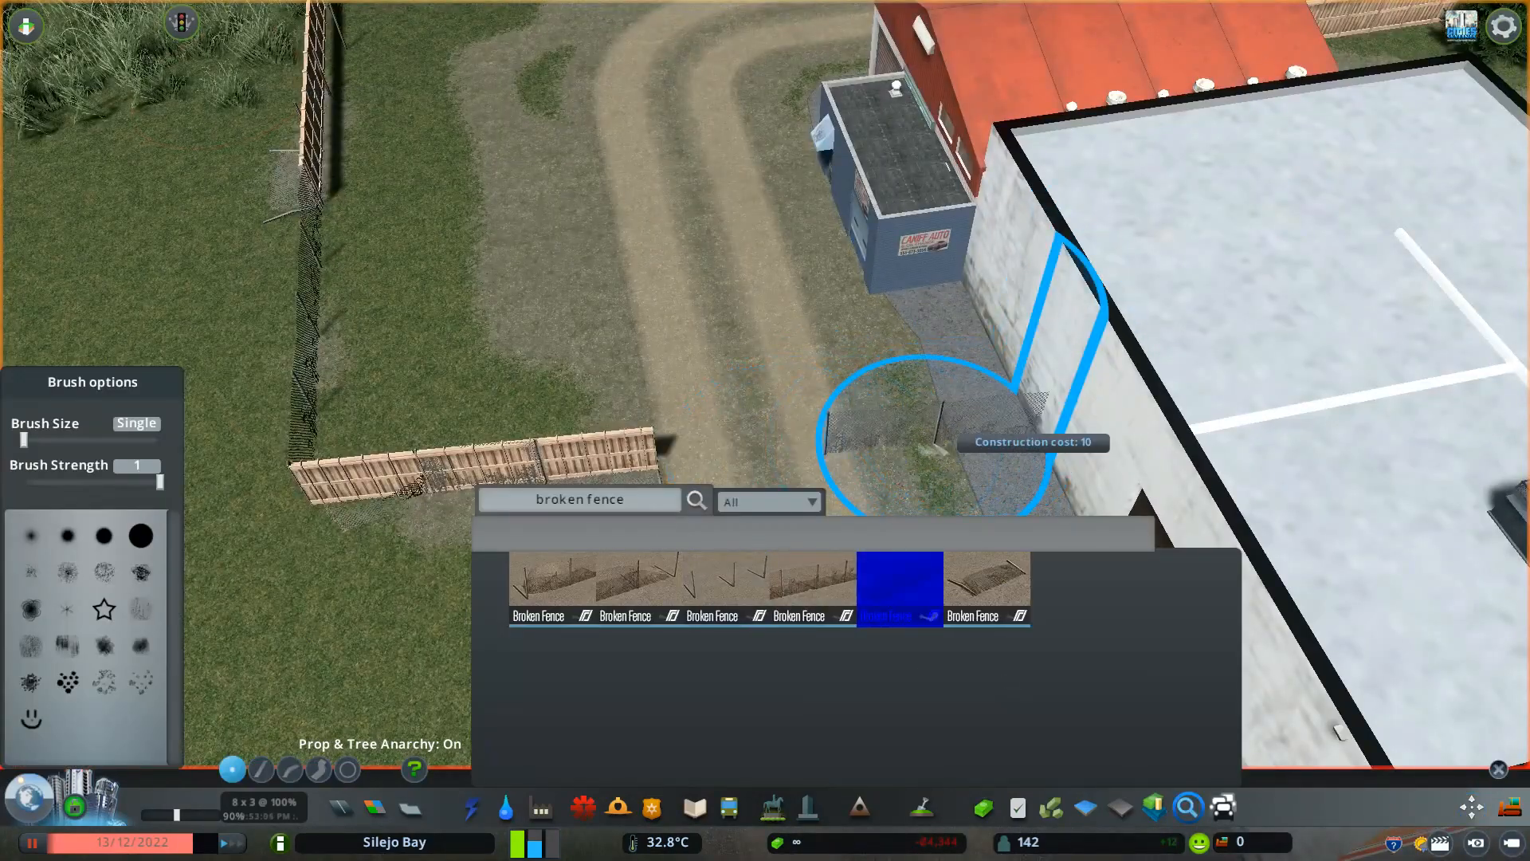
text(gate)
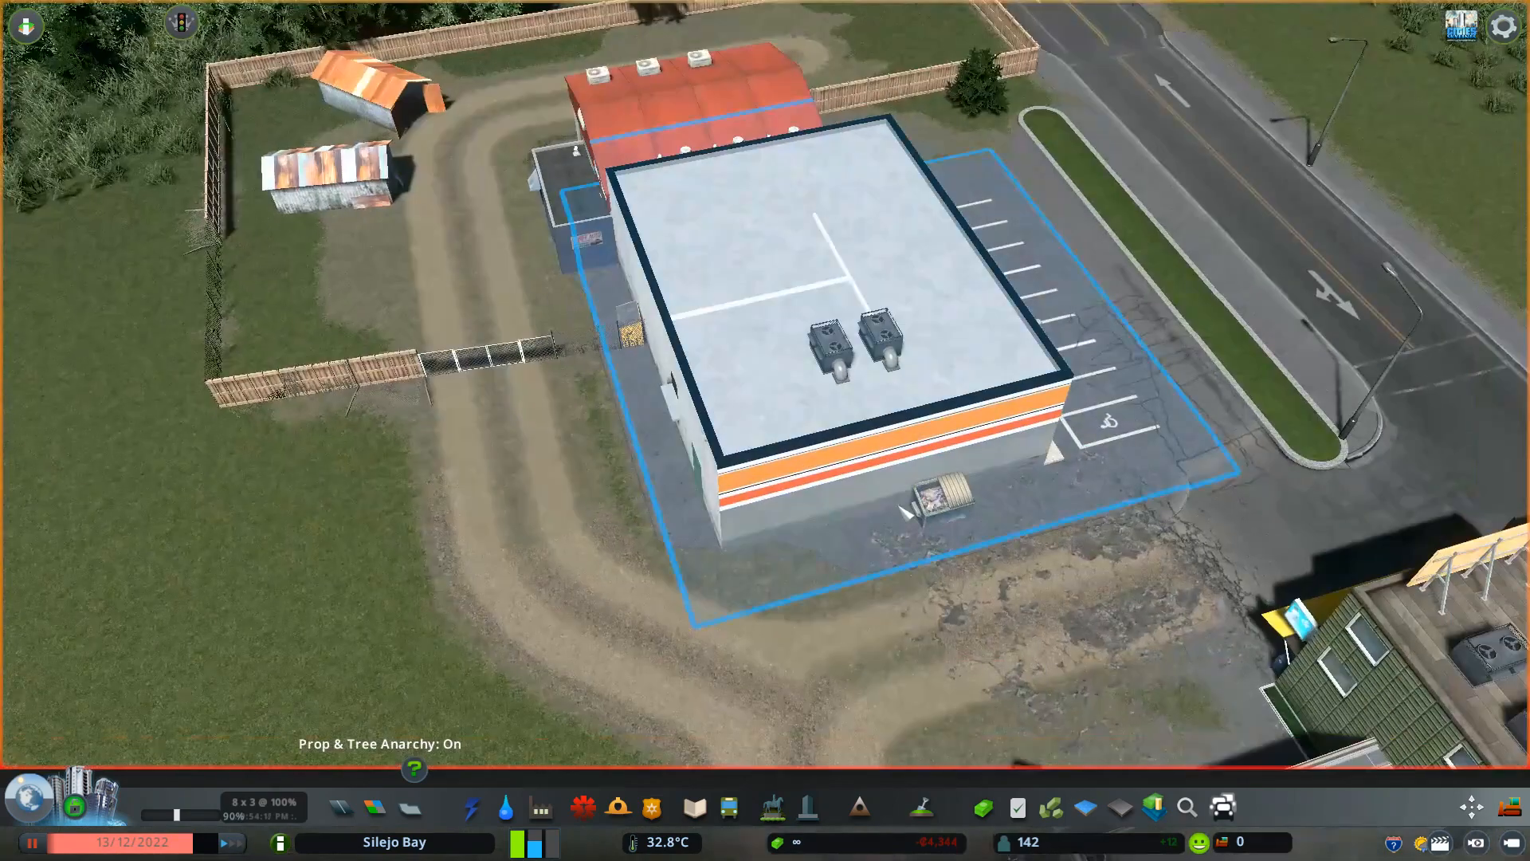
Place an old truck in the fenced yard and scroll the results for more vehicles
click(1187, 807)
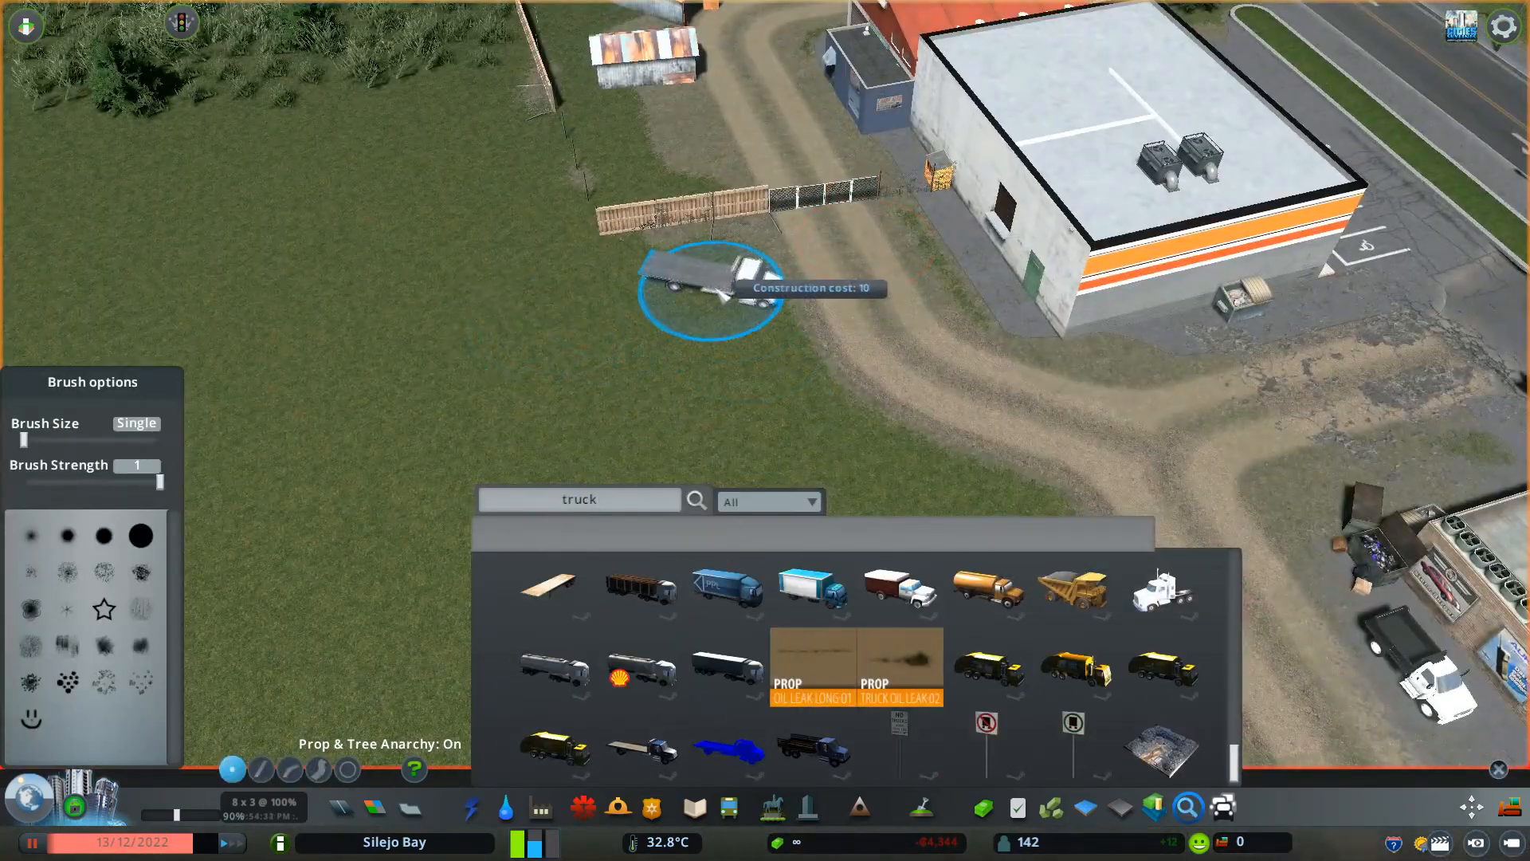
scroll(down, 3)
text(car)
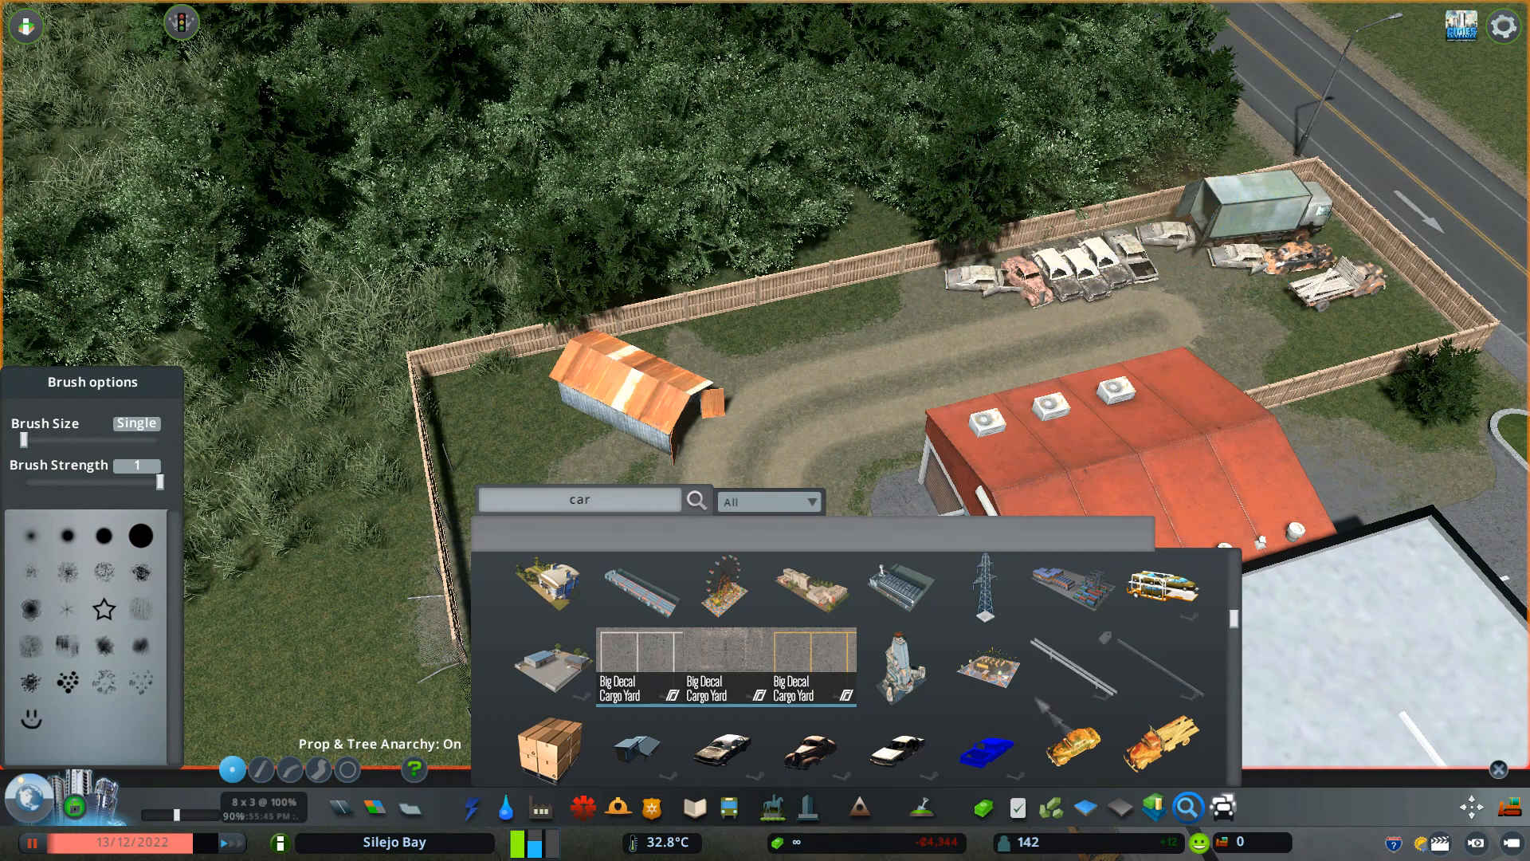
Search Find It for 'trash' and drop a trash pile into the yard
text(trash)
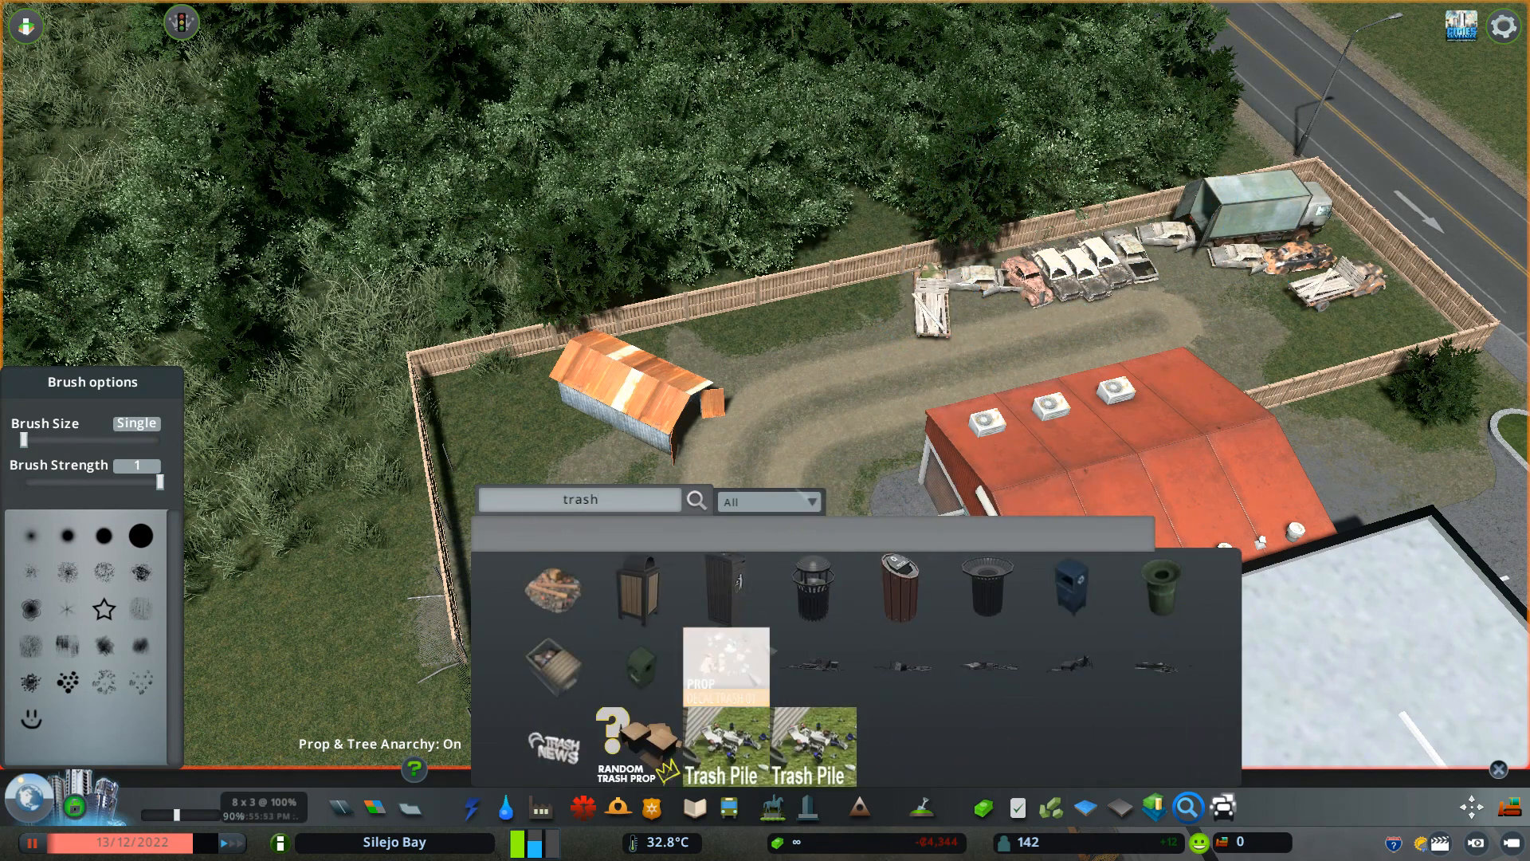
click(725, 665)
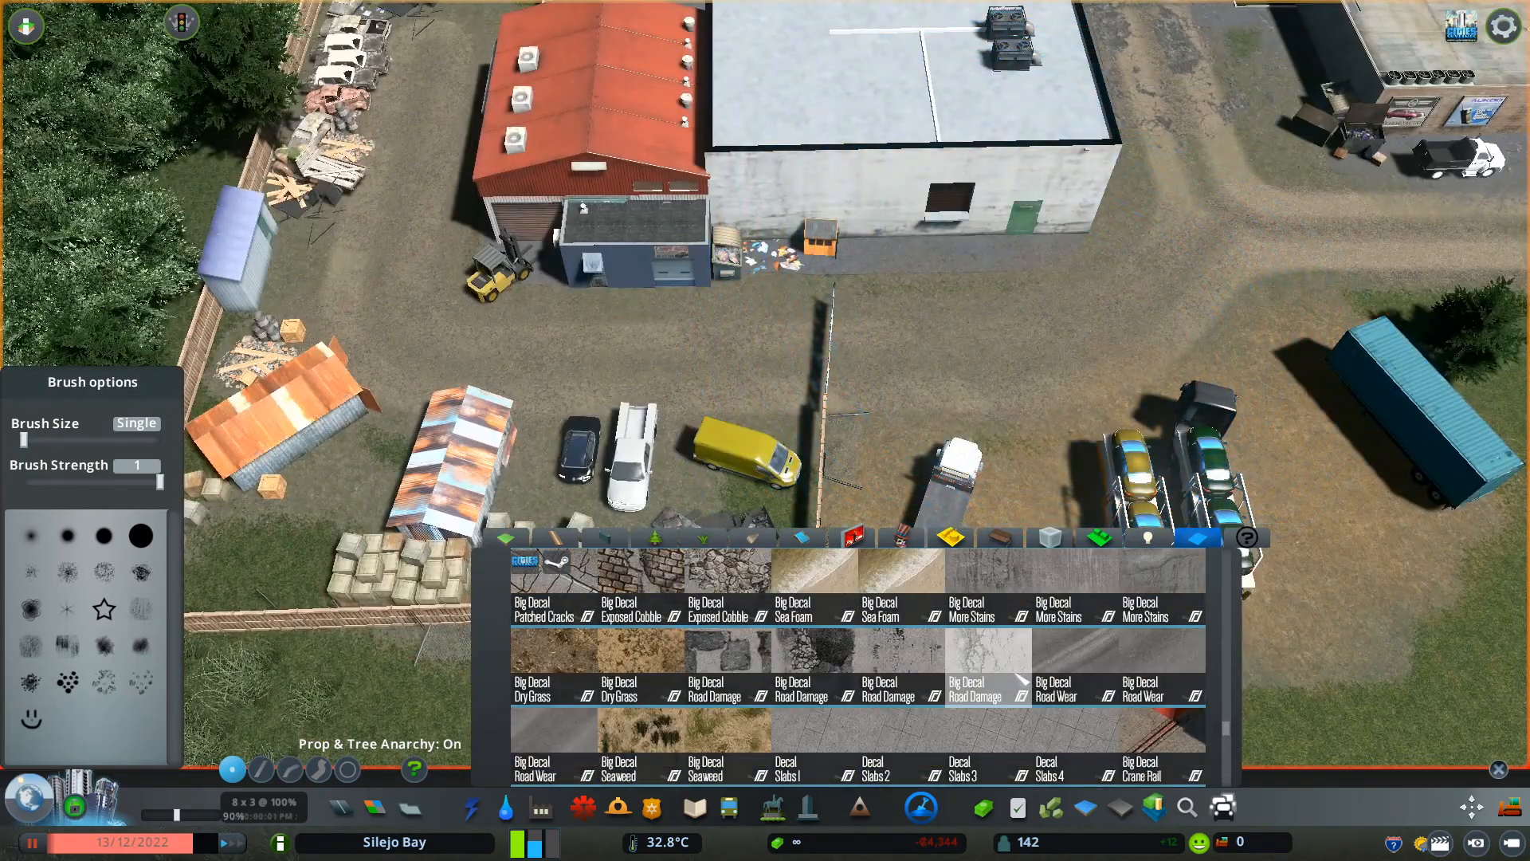
Paint worn ground decals in the yard, then search props for 'car'
click(1075, 669)
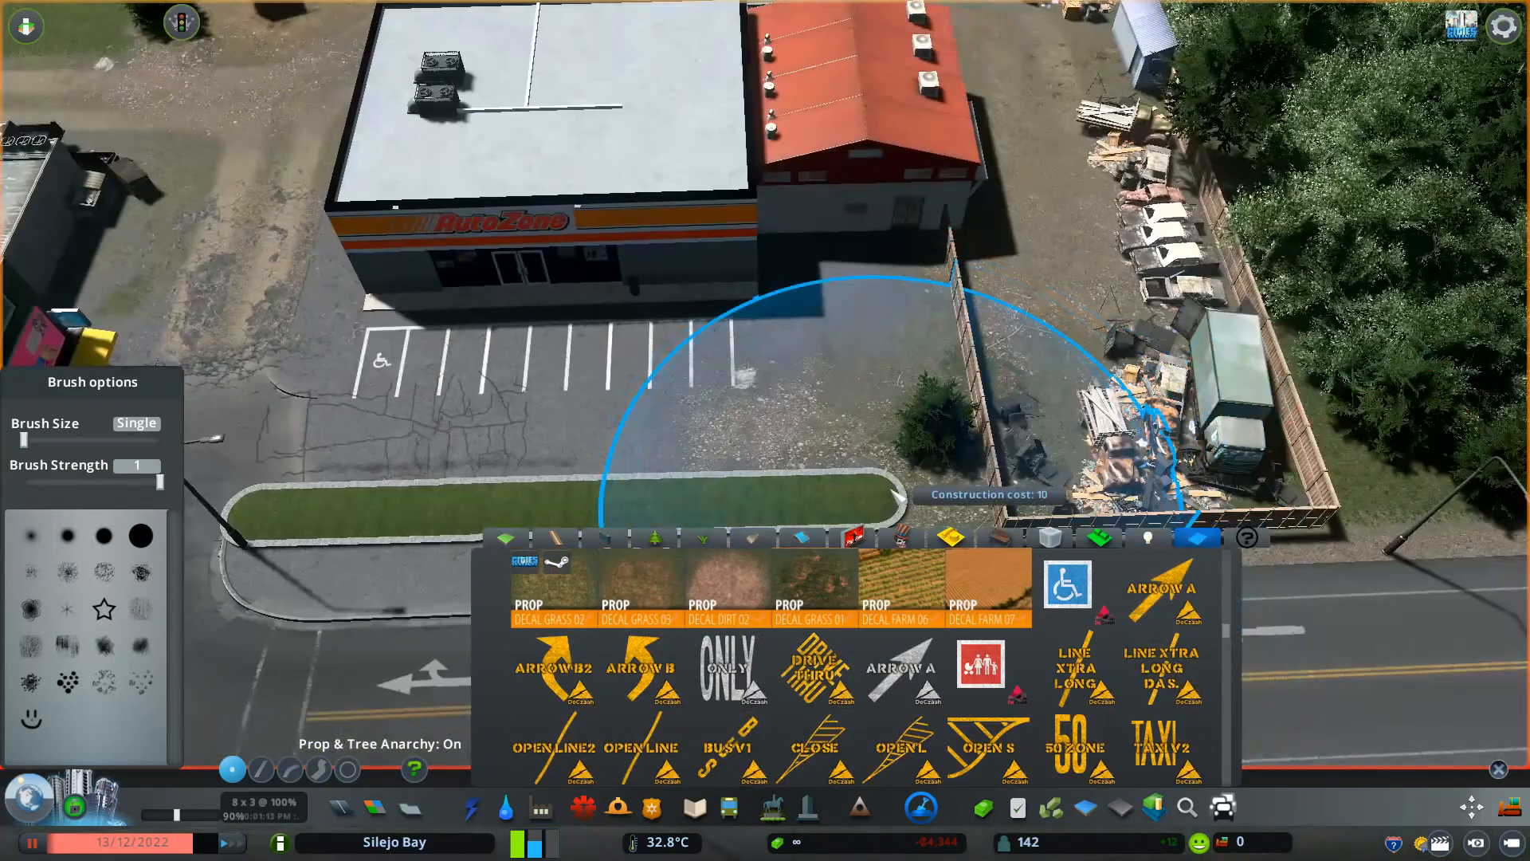
text(car)
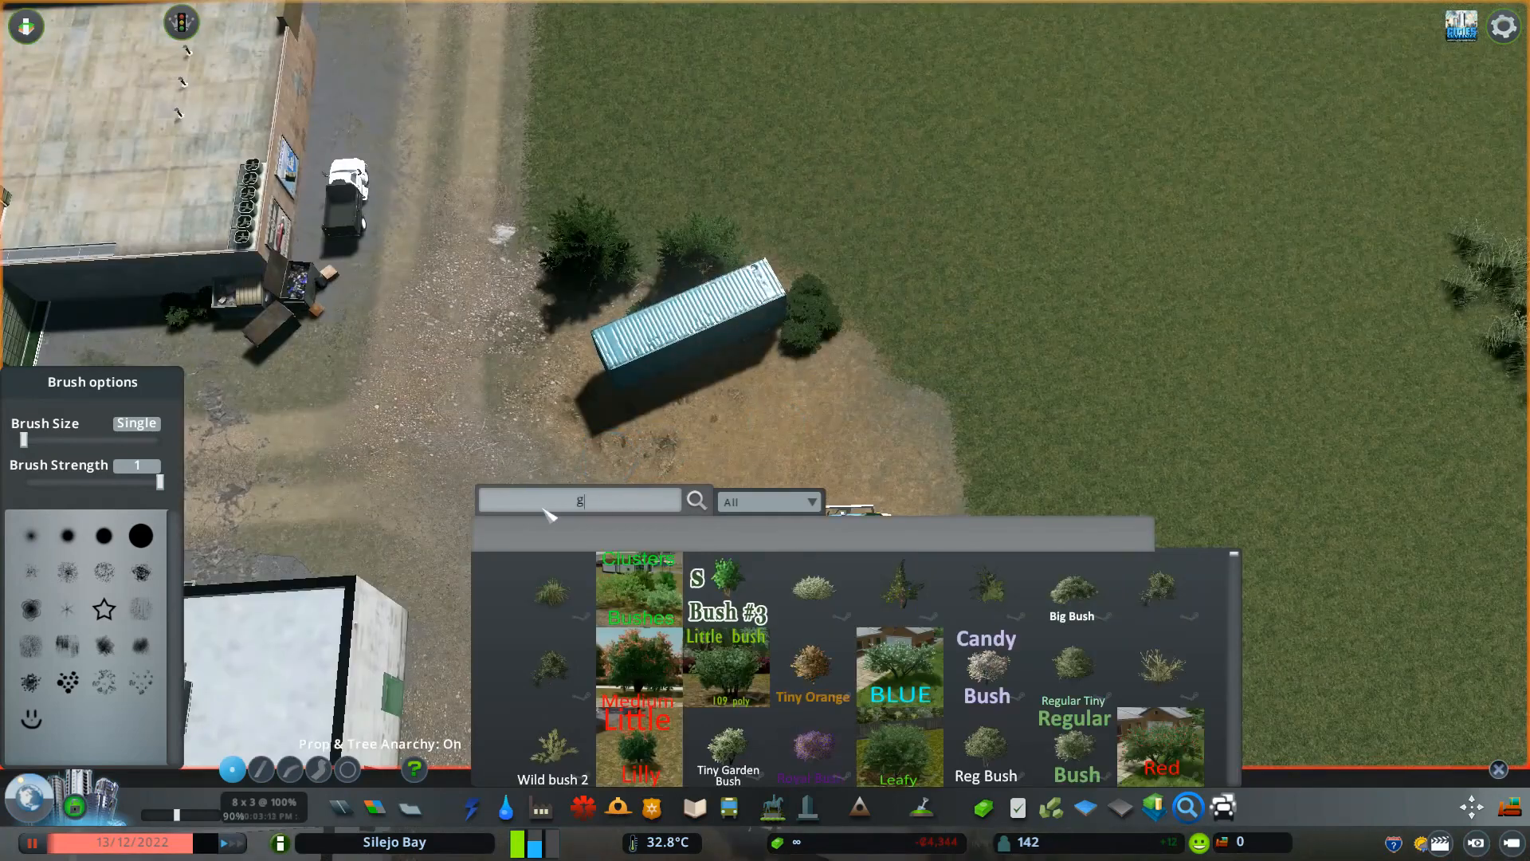
Search Find It for 'rass' to browse grass props for the brick building
text(rass)
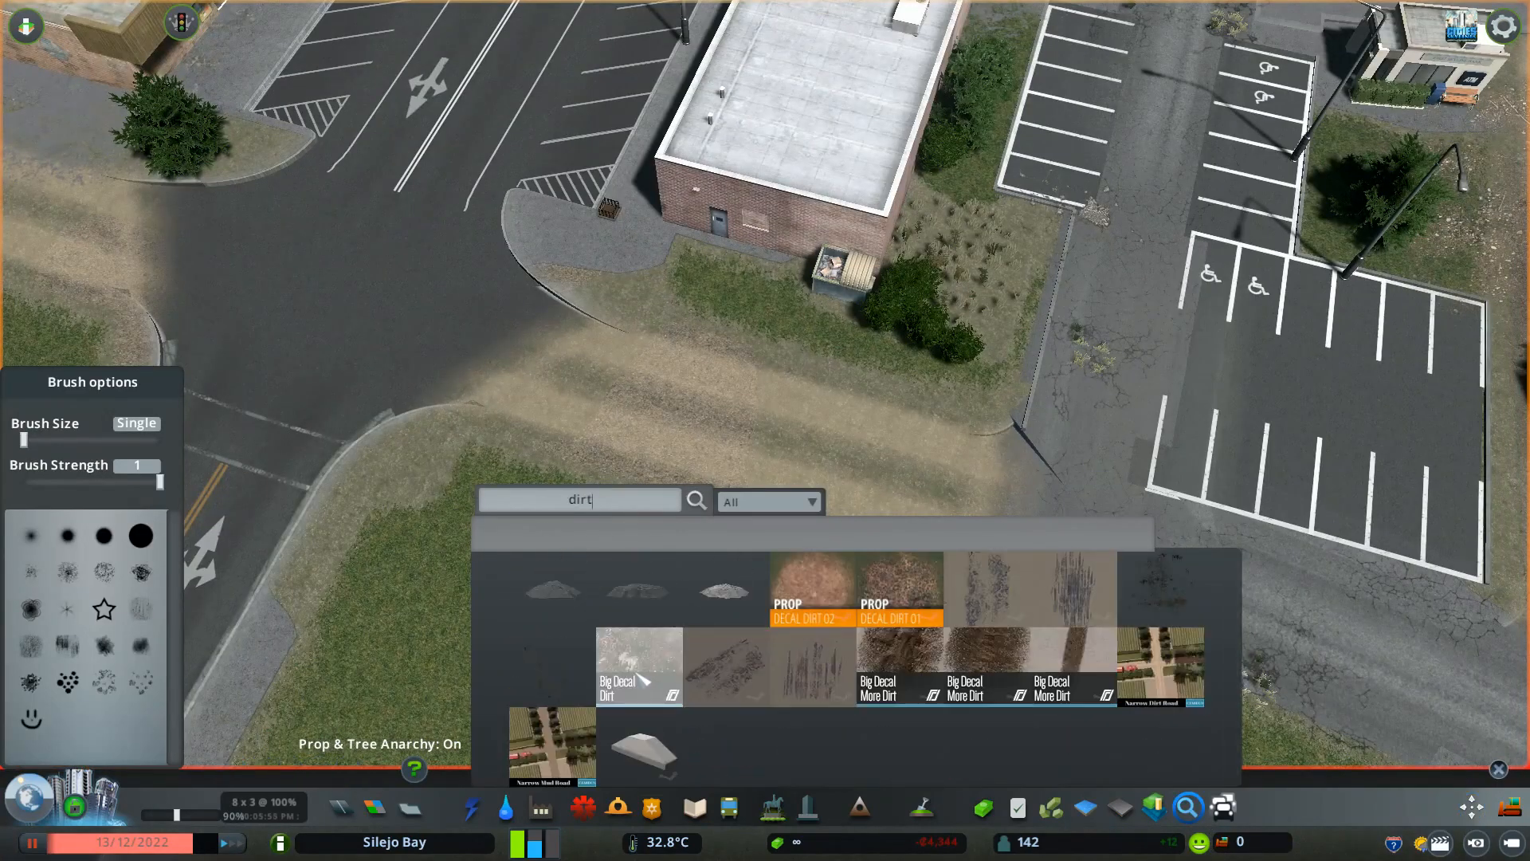
Lay a dirt decal by the brick building and pick a grass tuft via 'tuf'
click(639, 668)
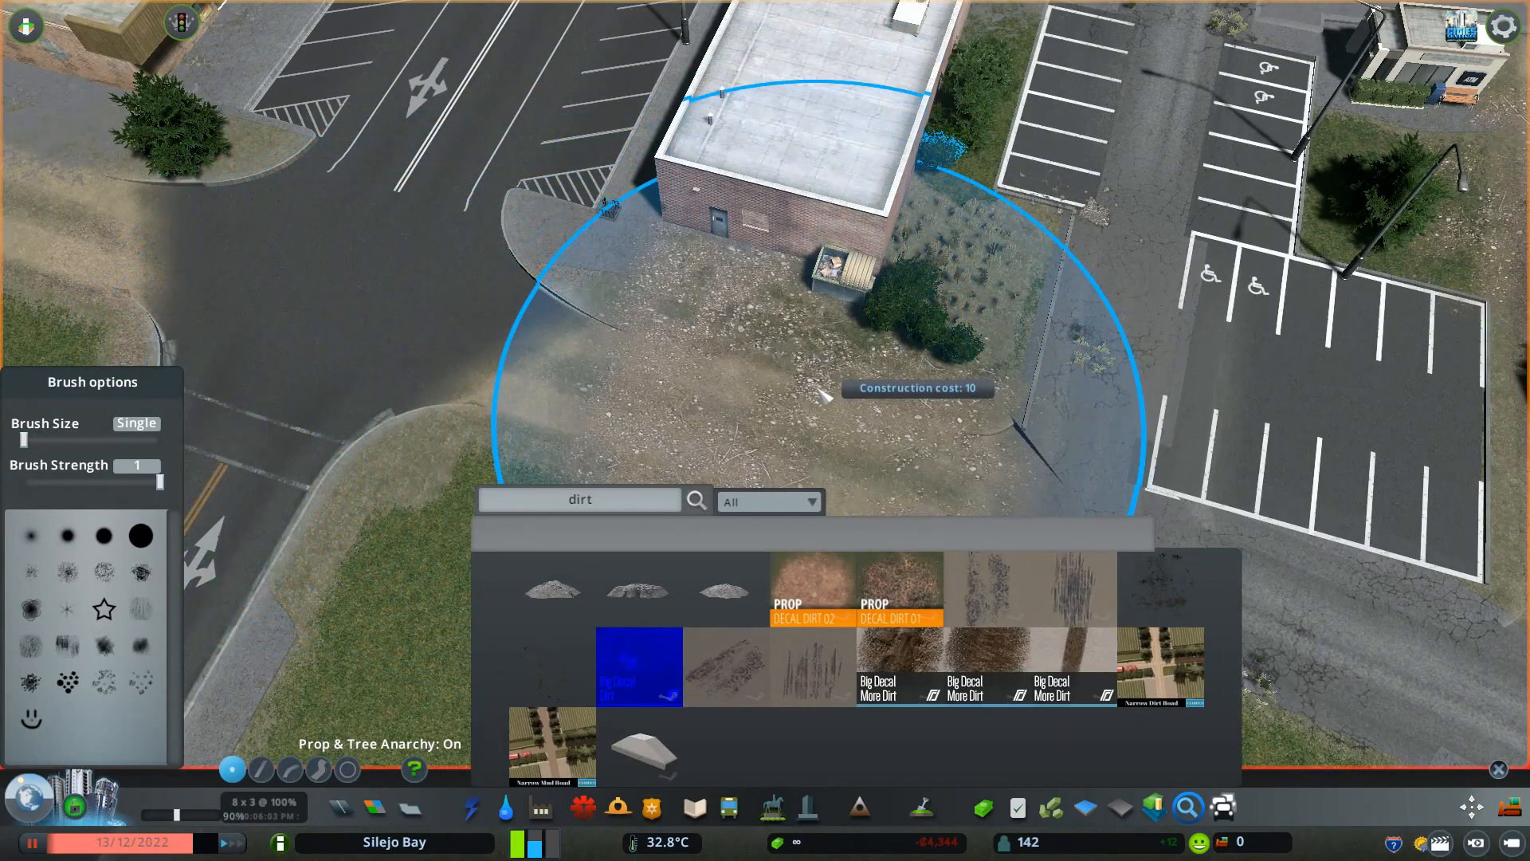
text(car)
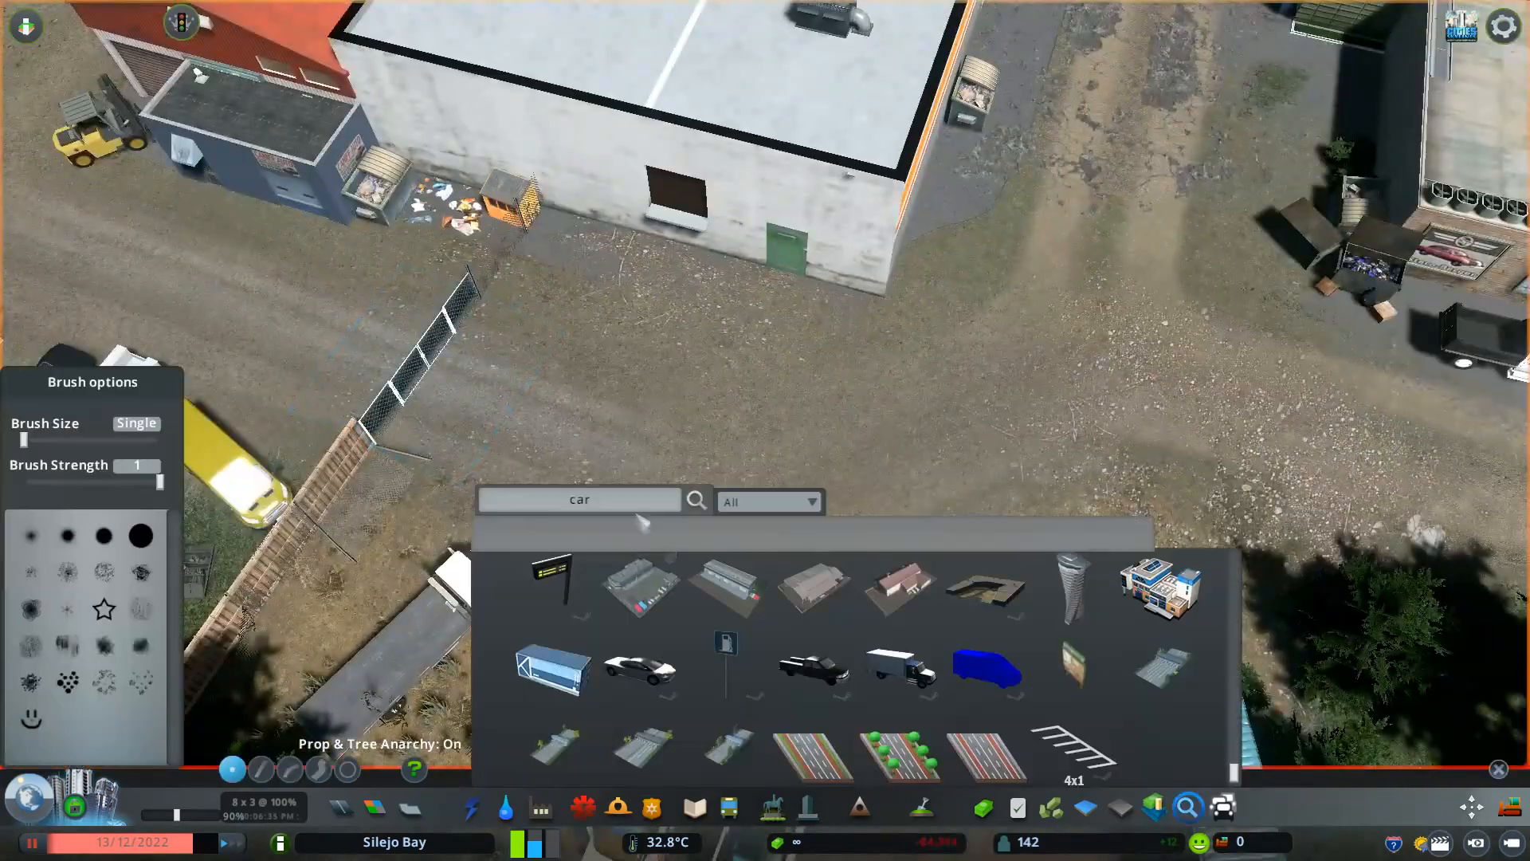
text(tuf)
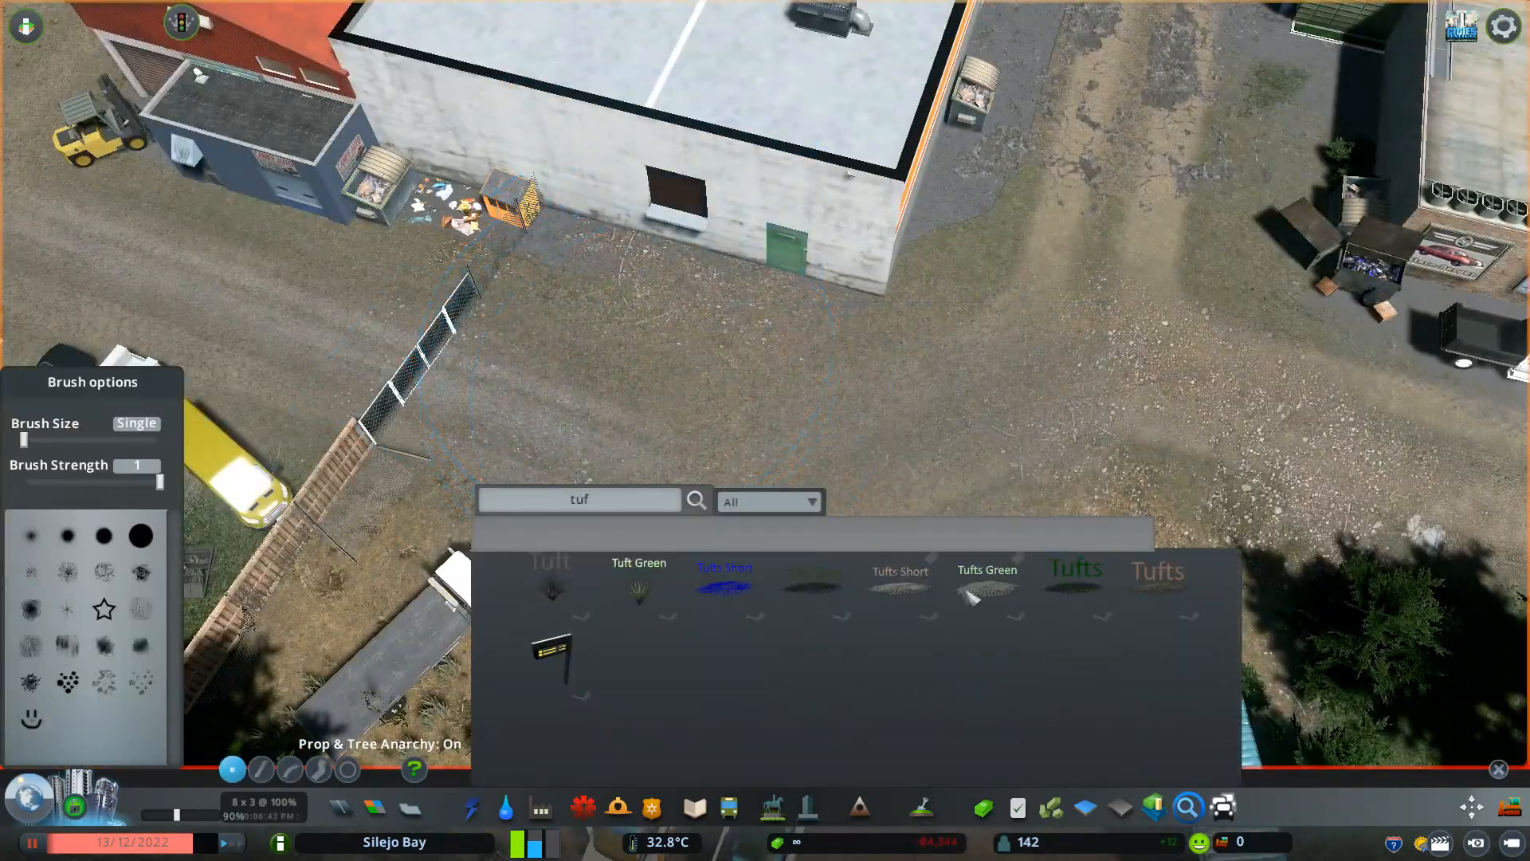
click(683, 292)
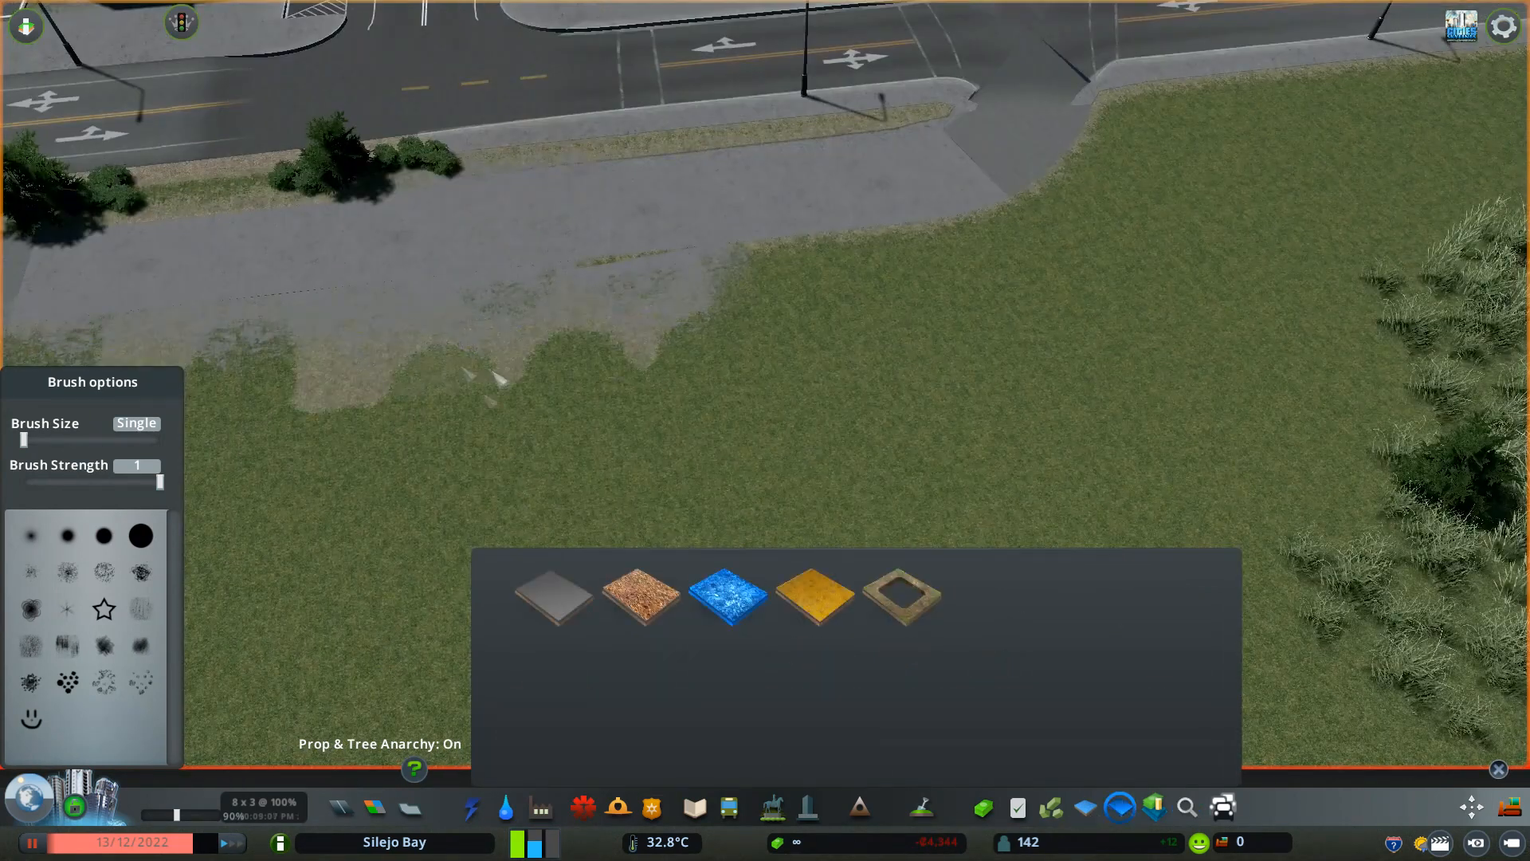
Search growable buildings for 'ca' and place the cafe building on the lot
click(644, 288)
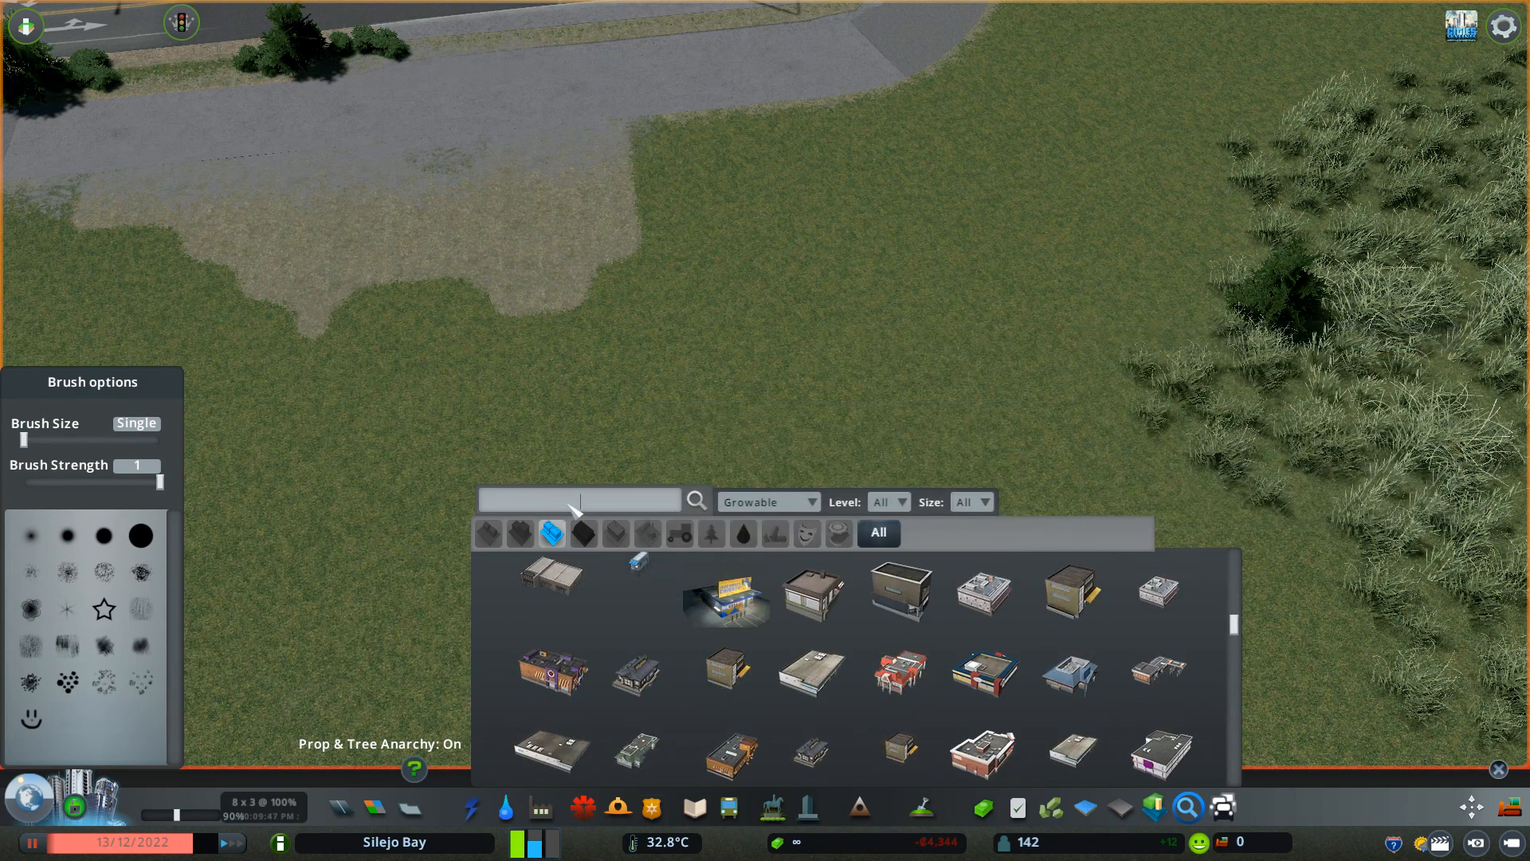
text(ca)
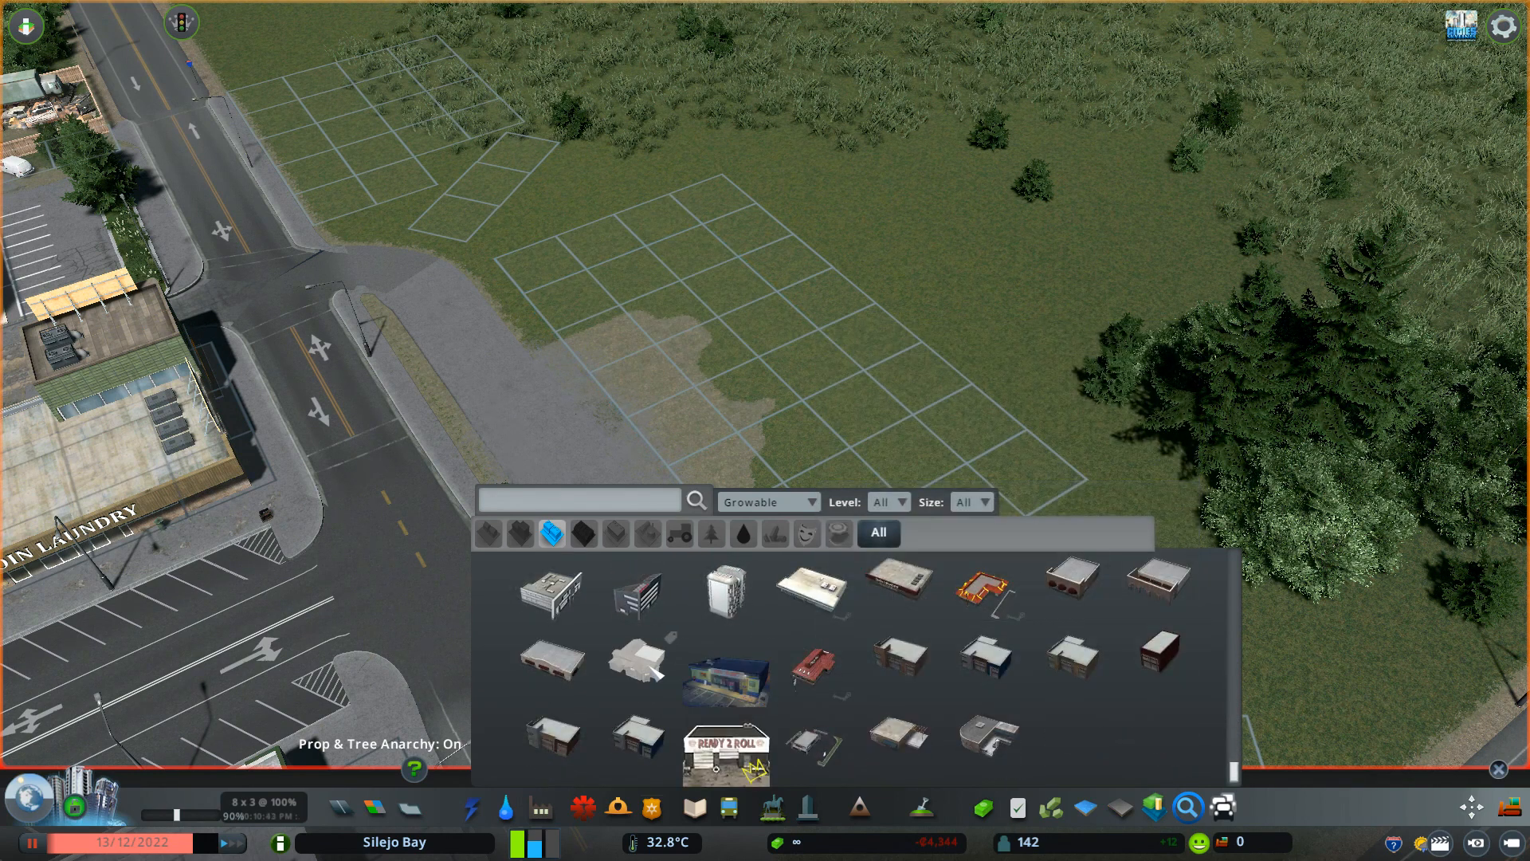
click(897, 733)
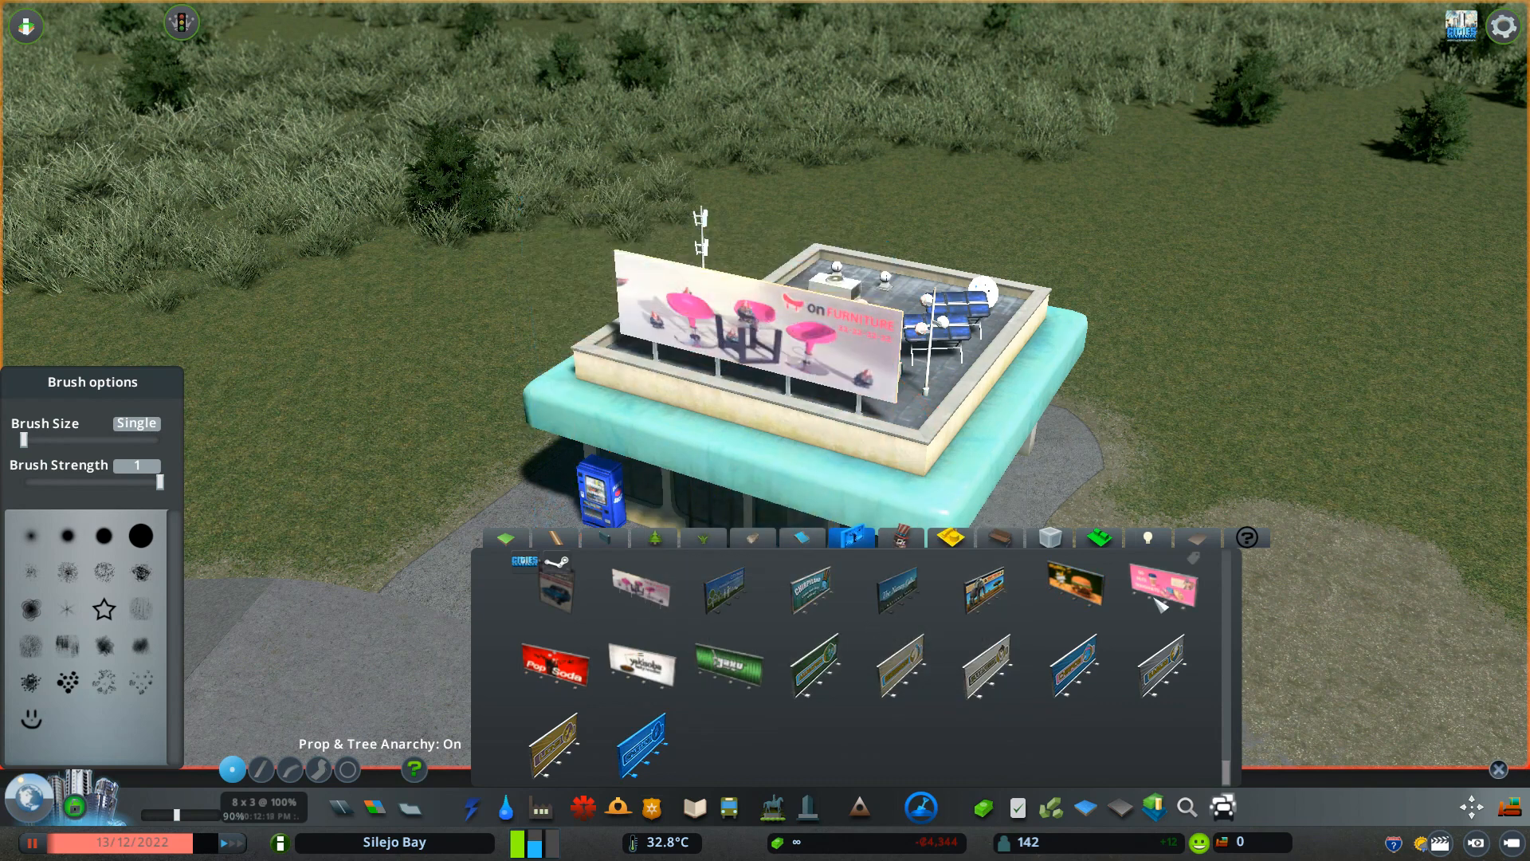
Switch the roof billboard to Go Nuts Doughnuts and search decals for 'one wa'
click(1161, 591)
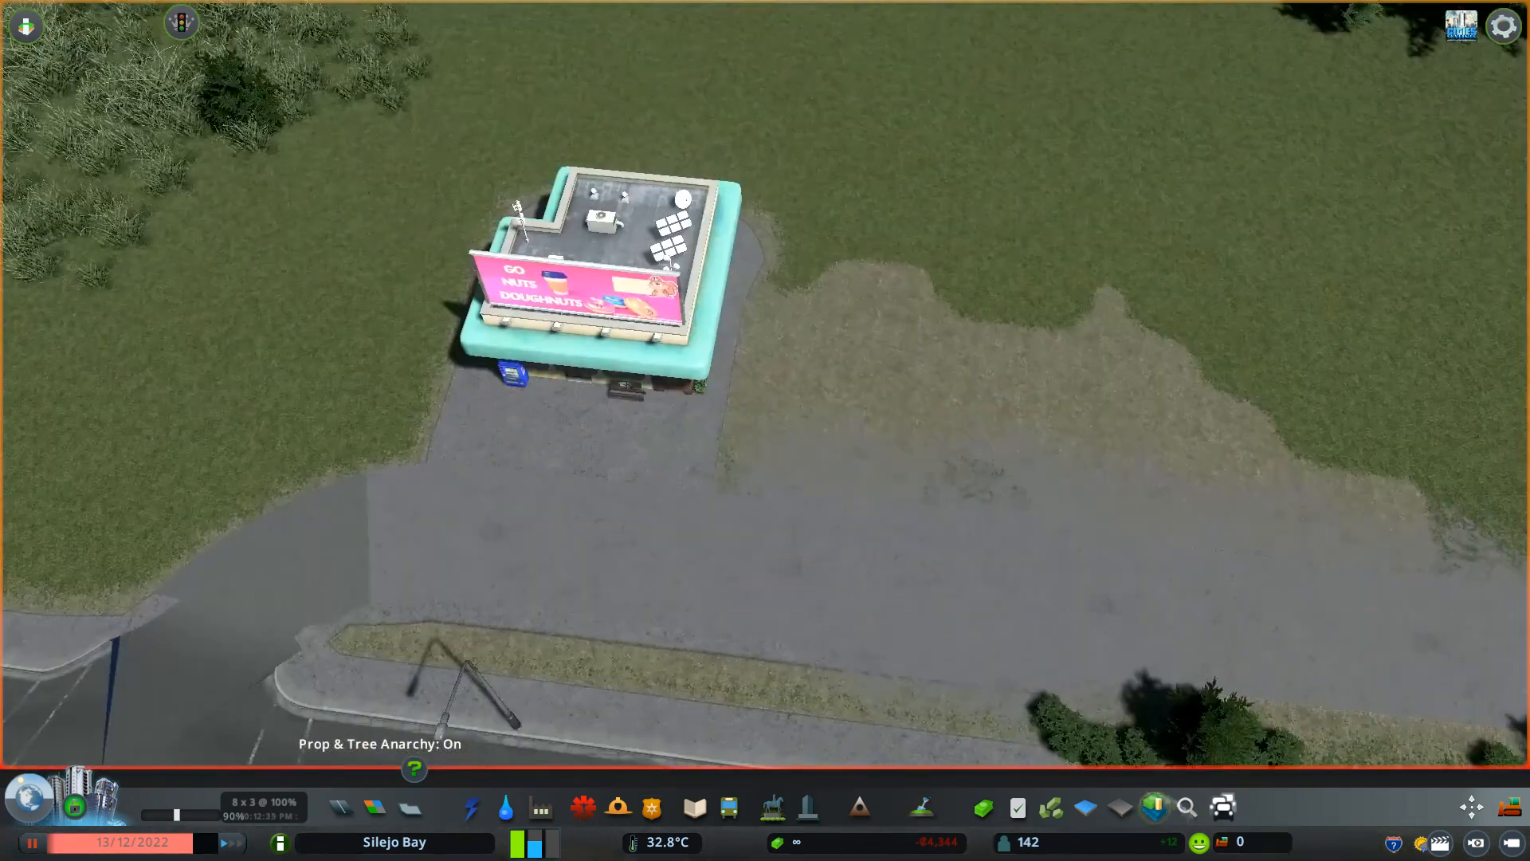
click(1186, 807)
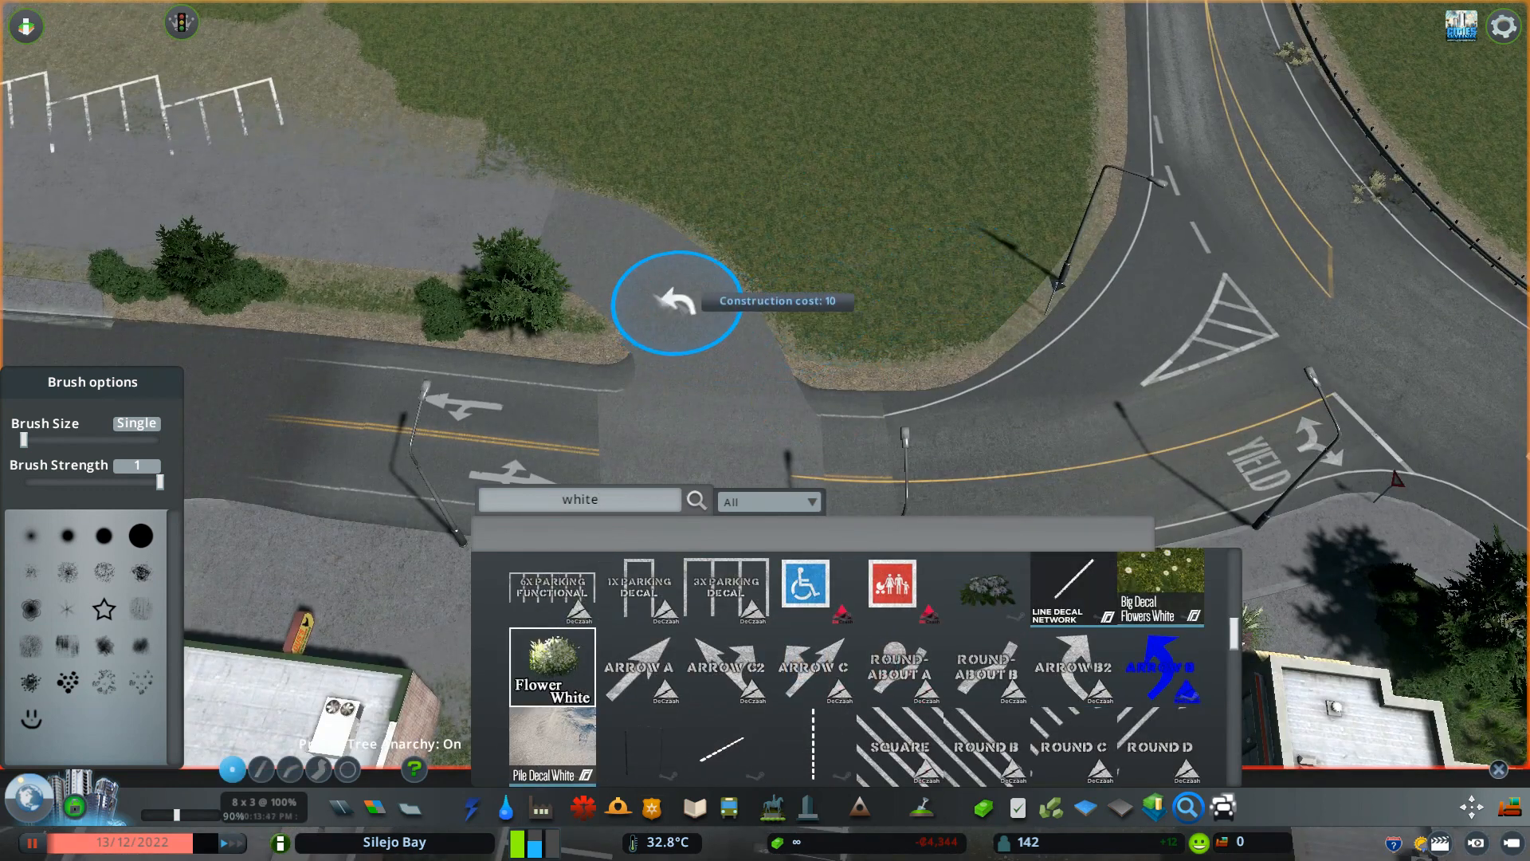
scroll(down, 3)
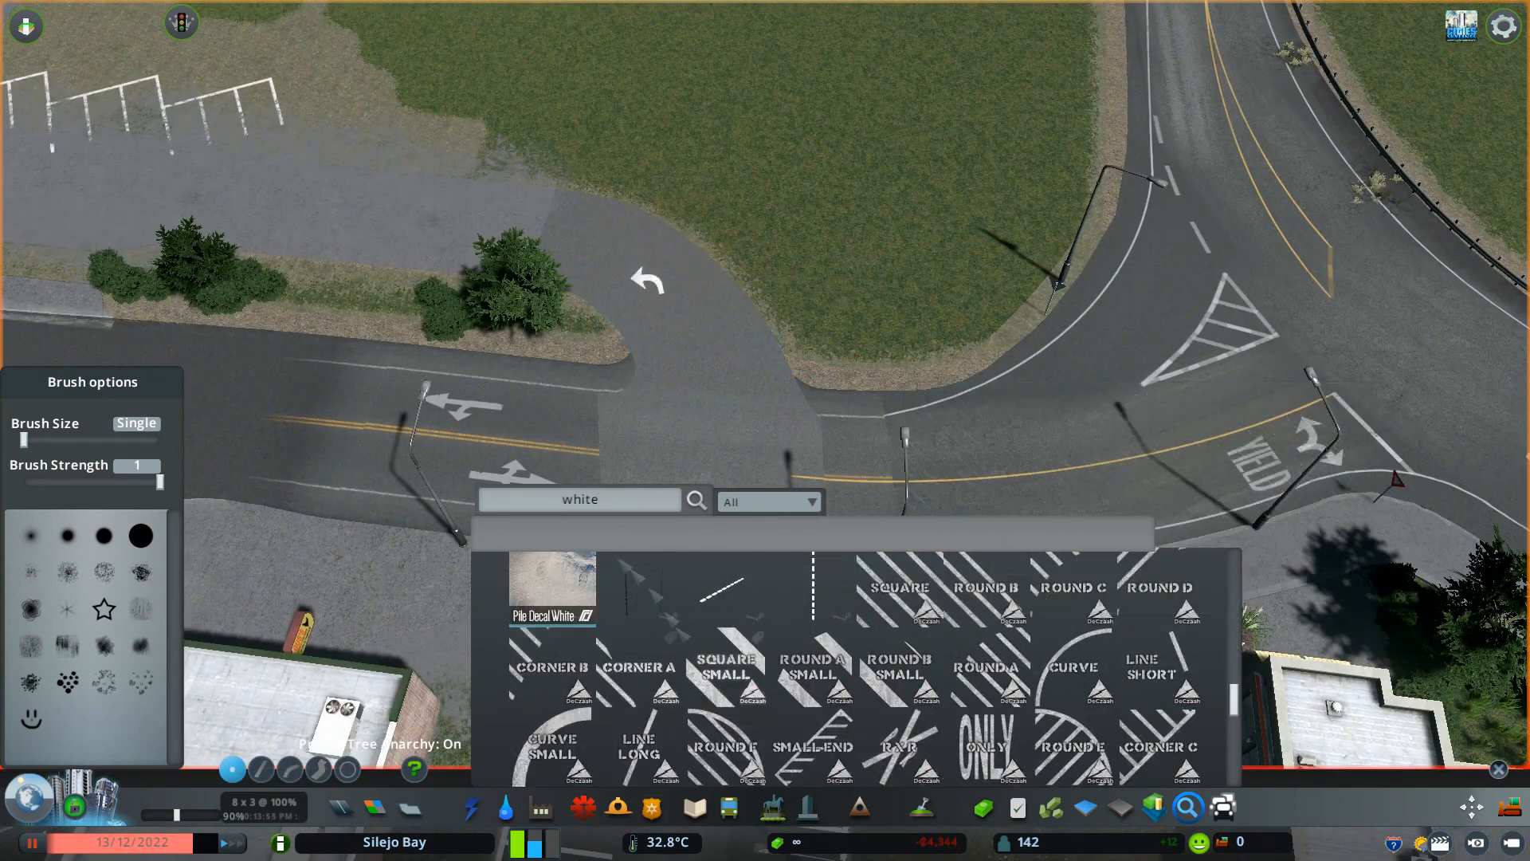
text(one wa)
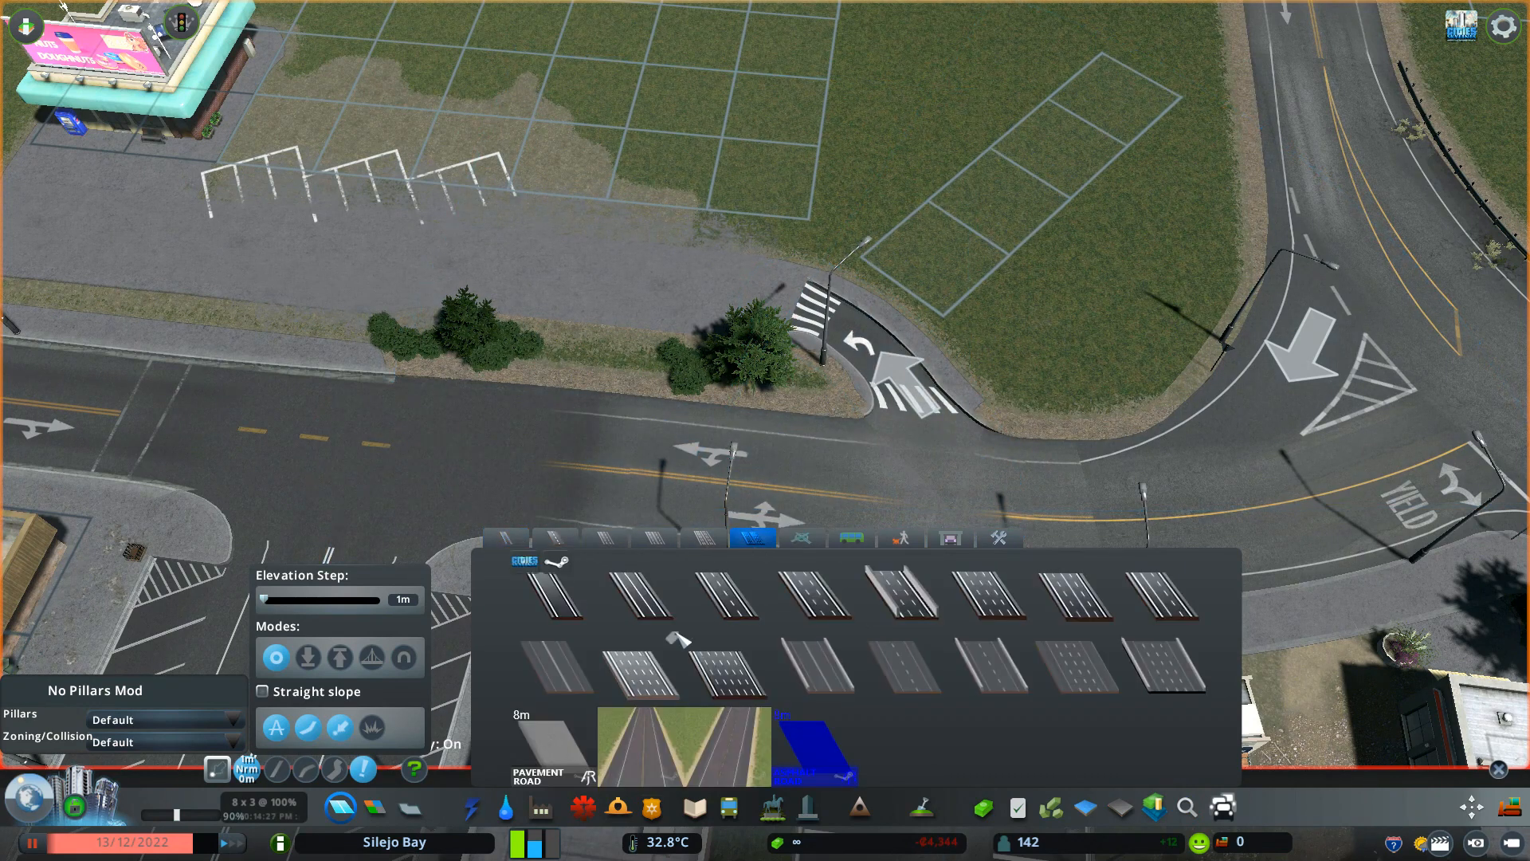
Open the TM:PE toolbar to display parking restriction markers on the streets
click(557, 536)
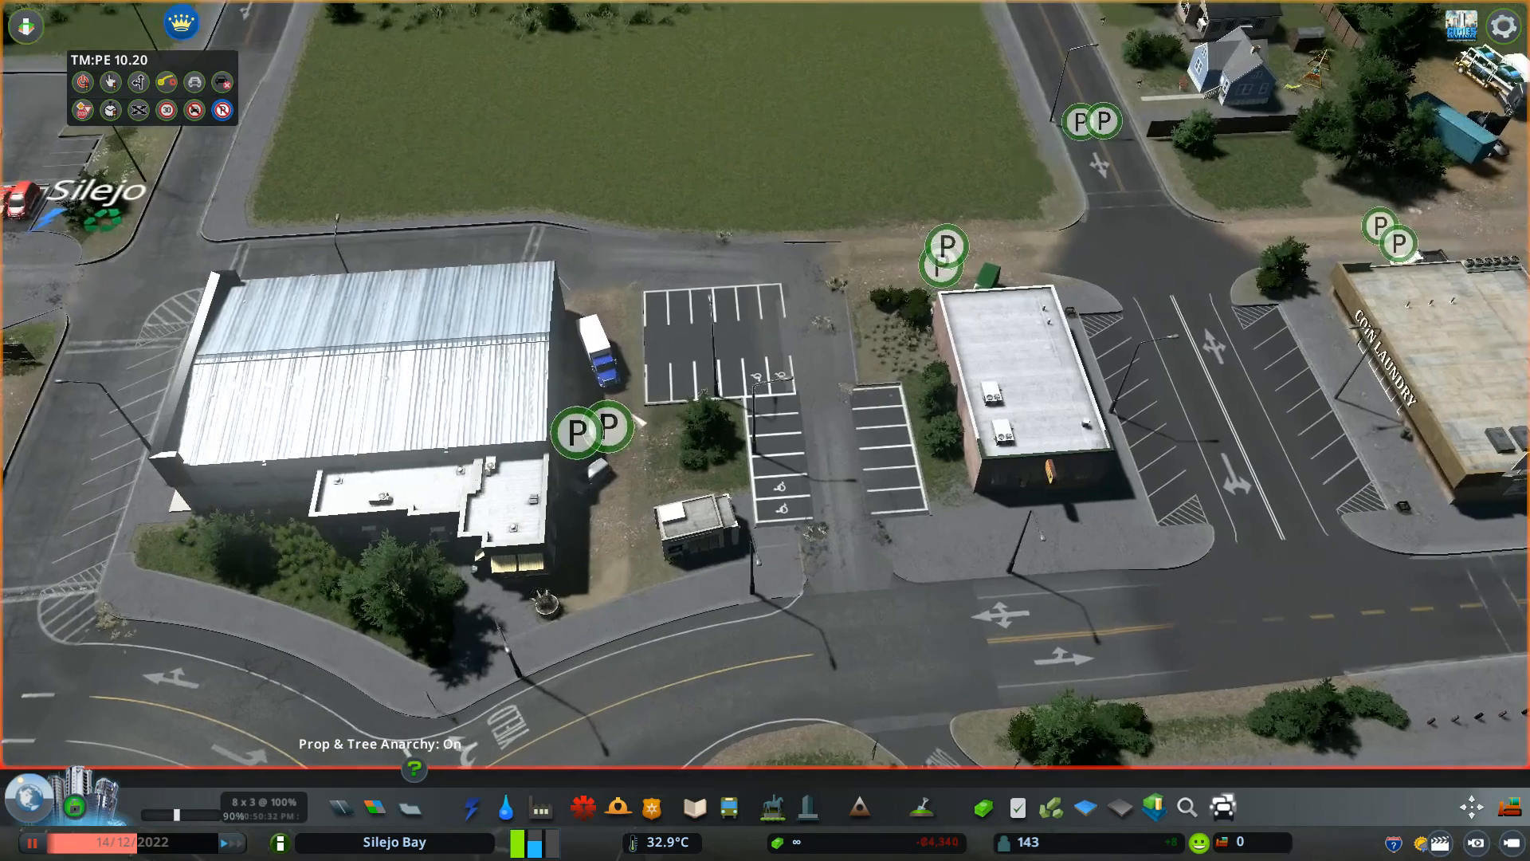
Close the TM:PE overlay and open Ultimate Eyecandy's time-of-day settings
click(604, 427)
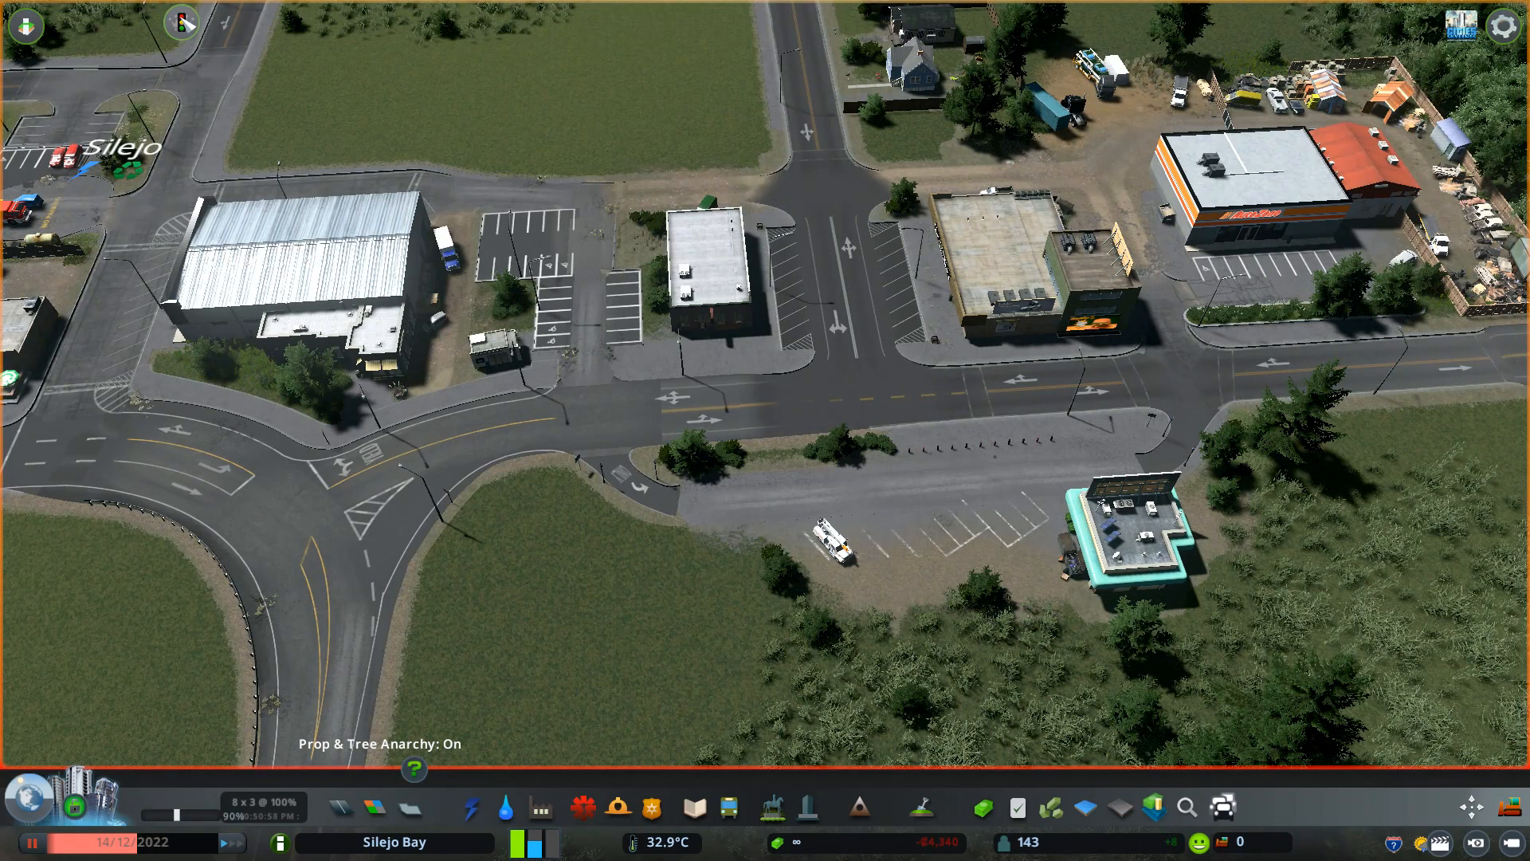
click(182, 25)
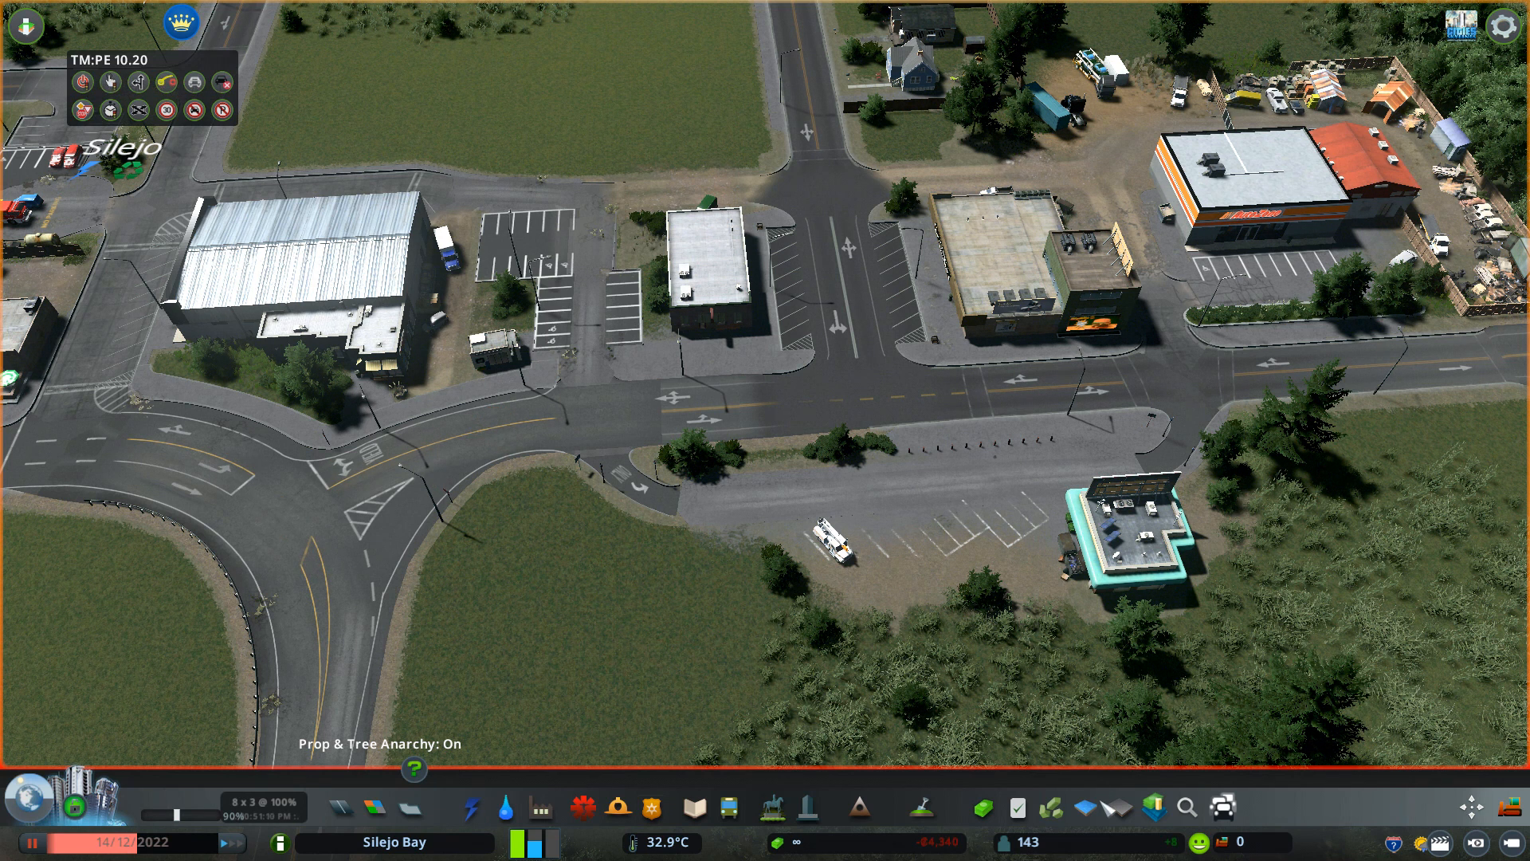
mouse_move(1415, 820)
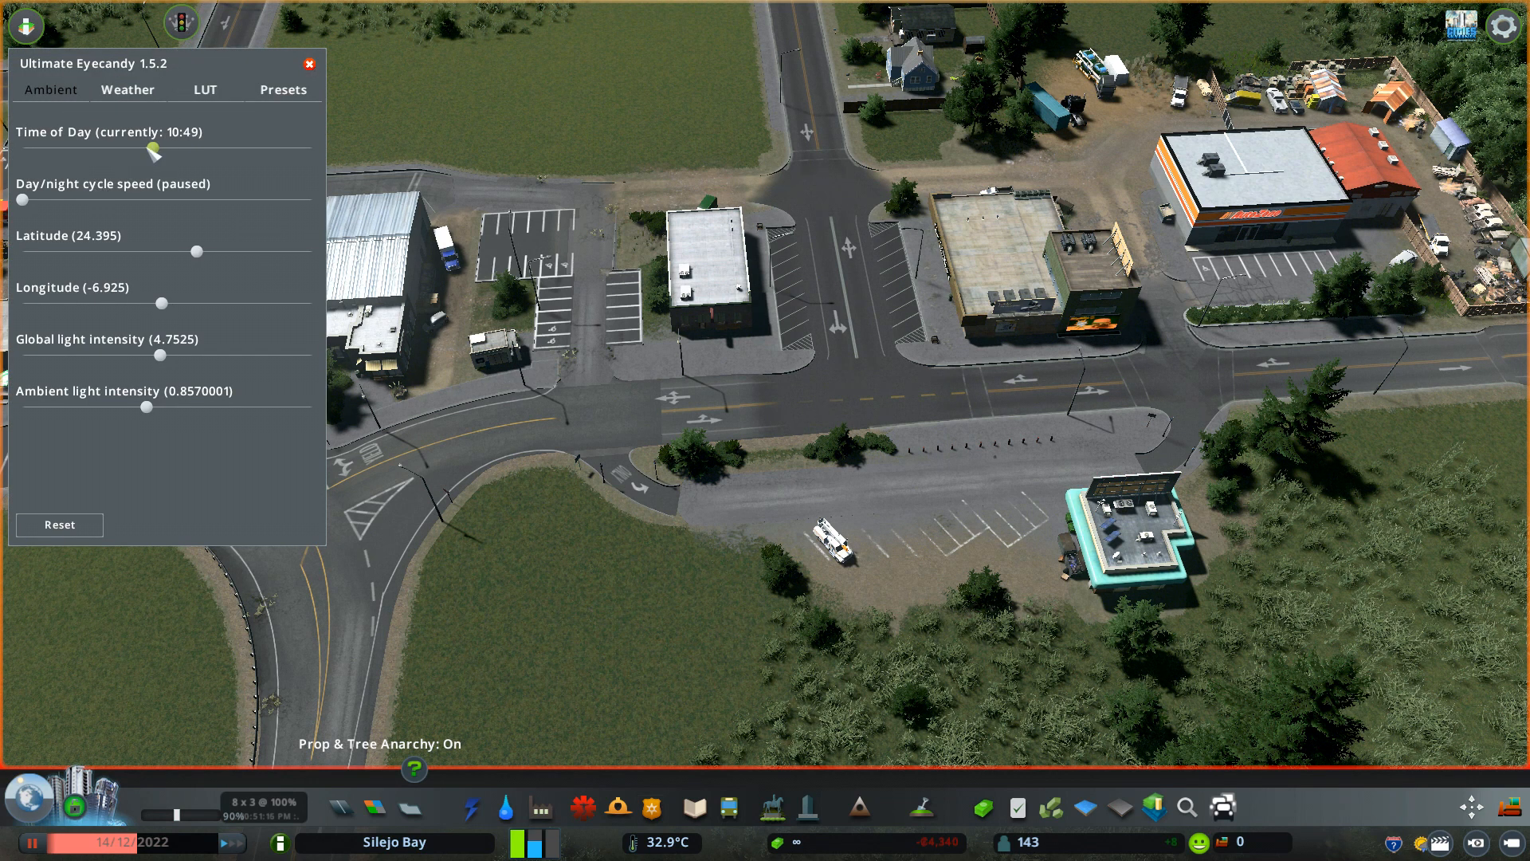
Drag the Time of Day slider through evening to about 00:16
drag(153, 153, 252, 148)
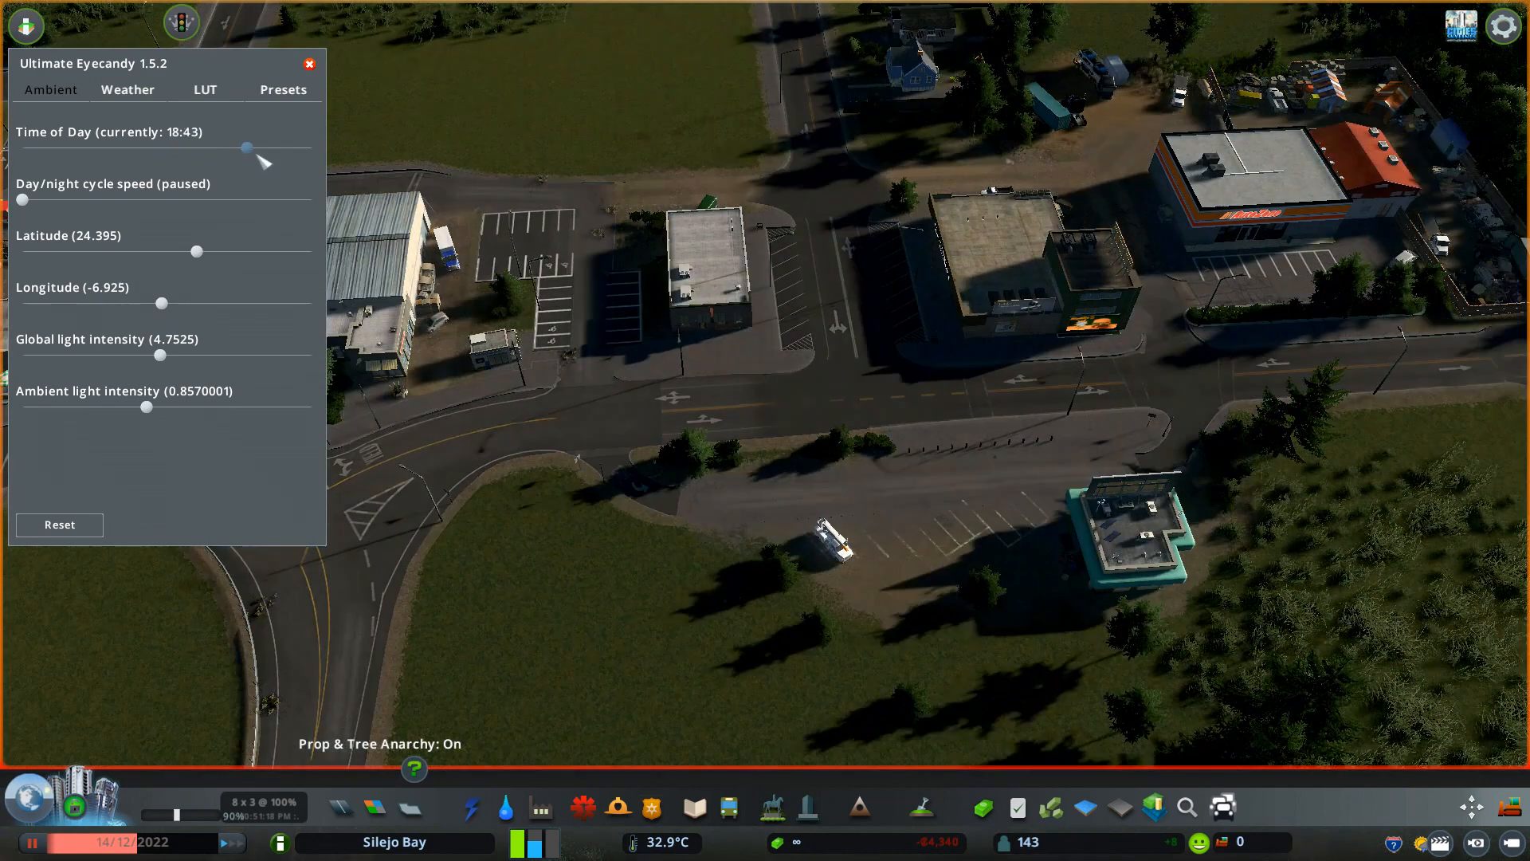
drag(252, 148, 310, 148)
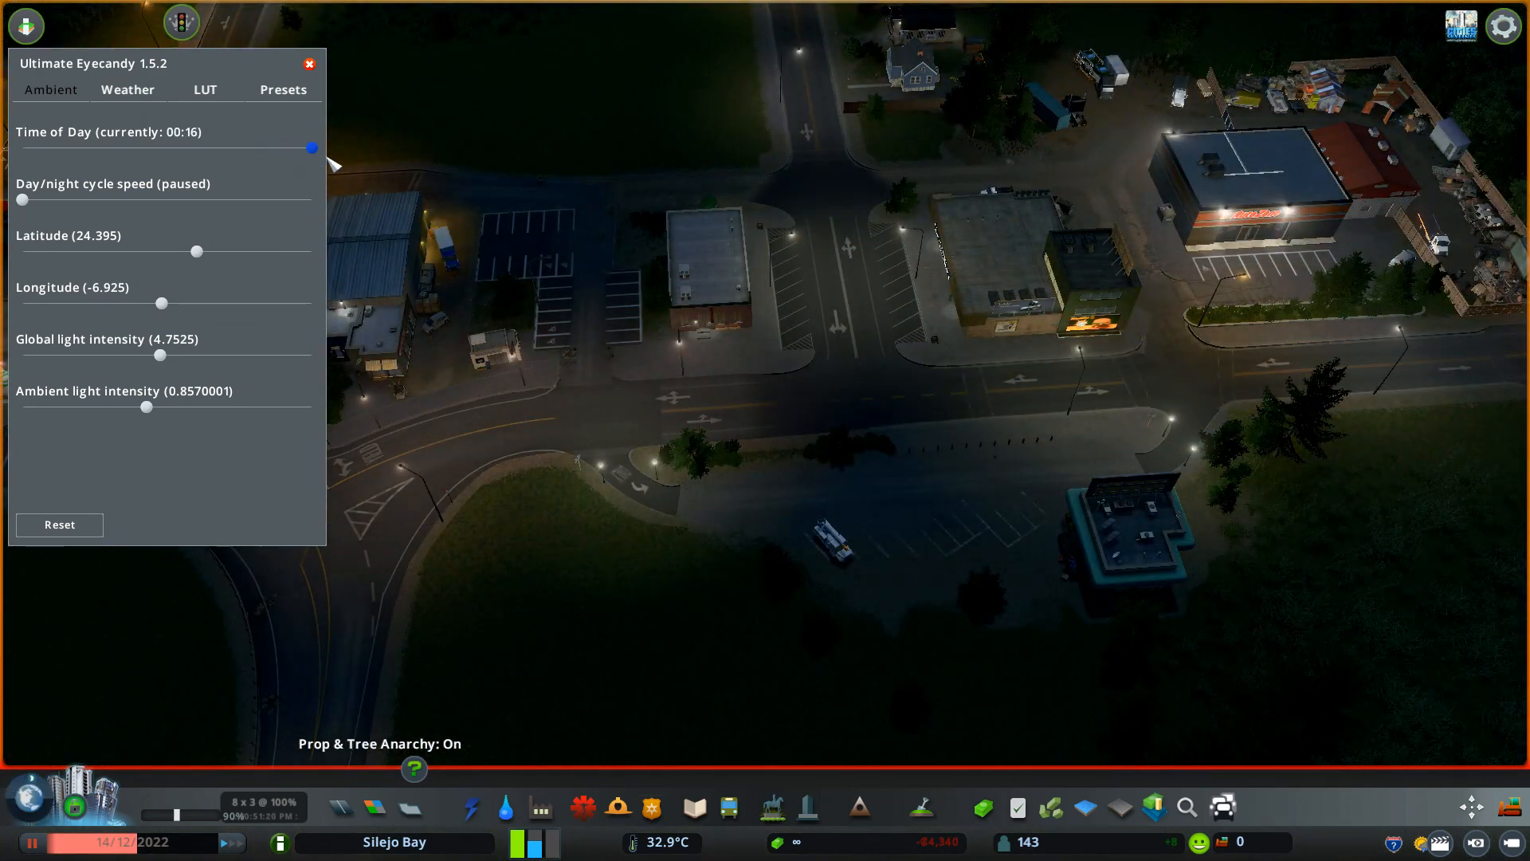
drag(310, 147, 22, 148)
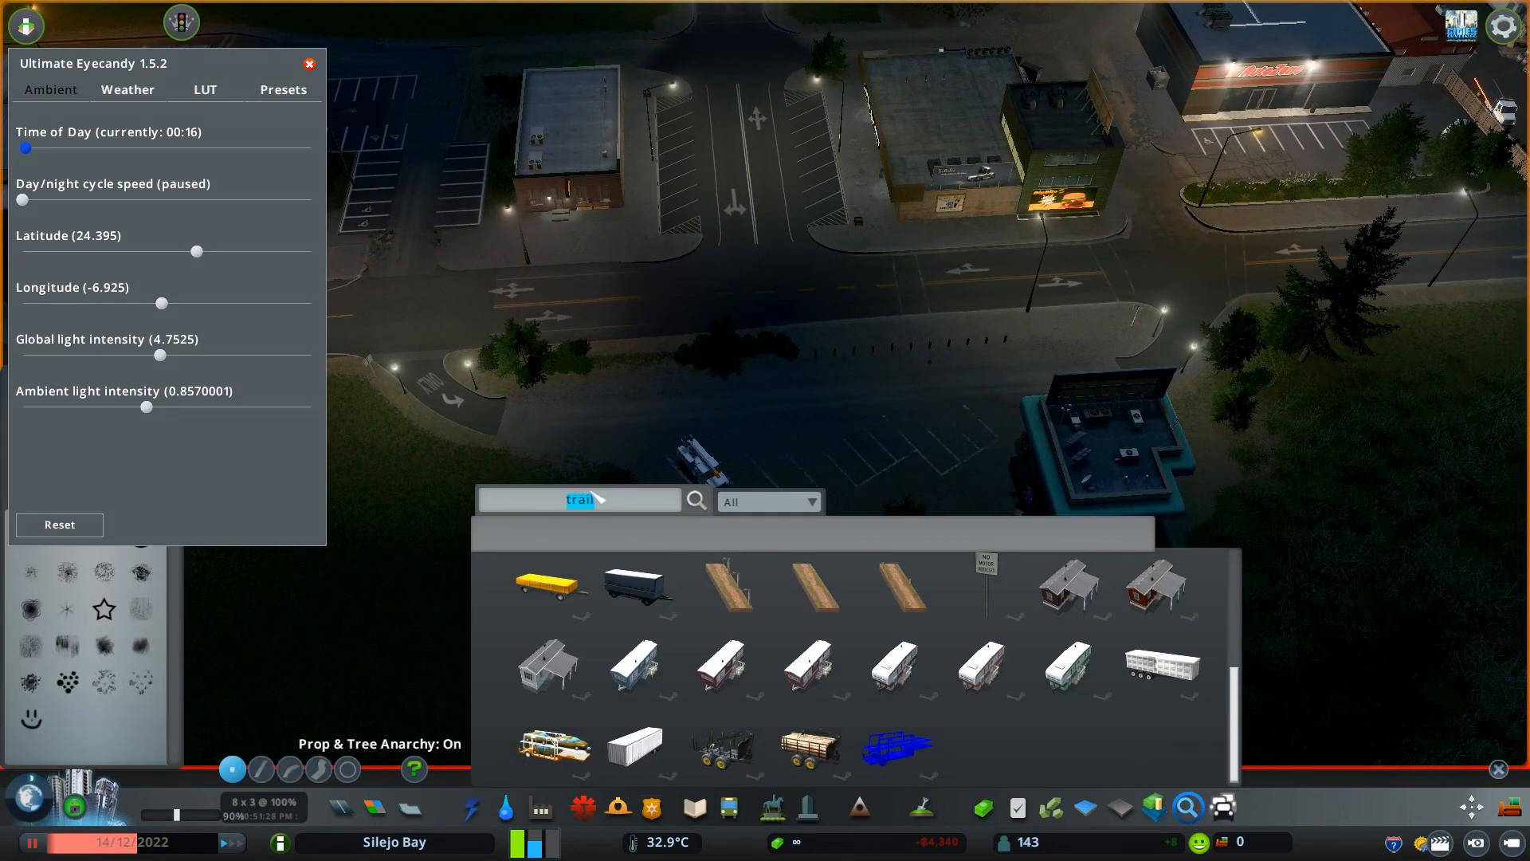
Search Find It for 'light' props and move the night clock to 02:50
text(light)
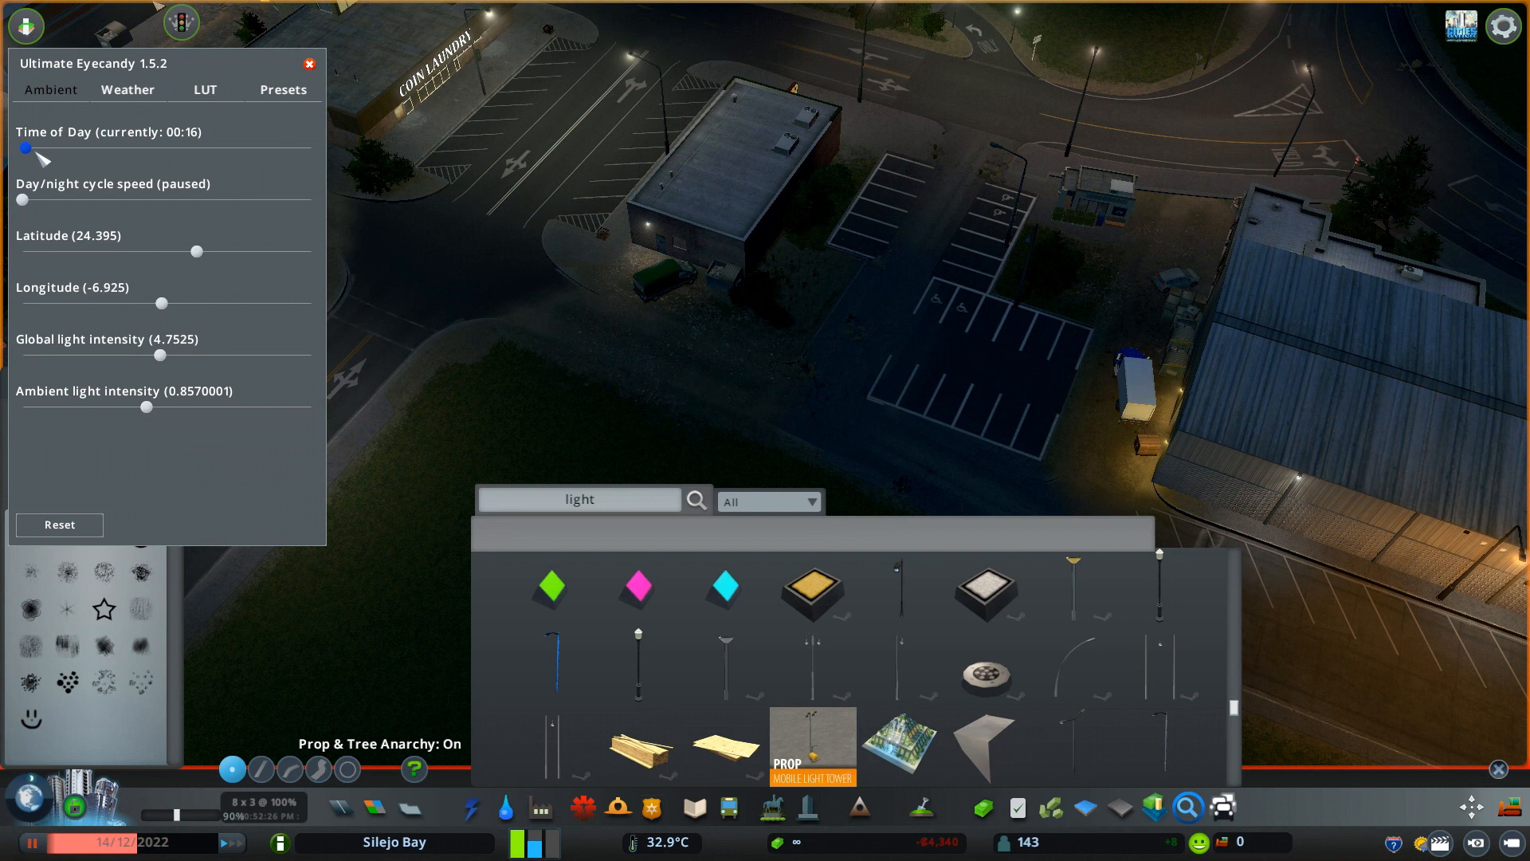
drag(21, 148, 53, 148)
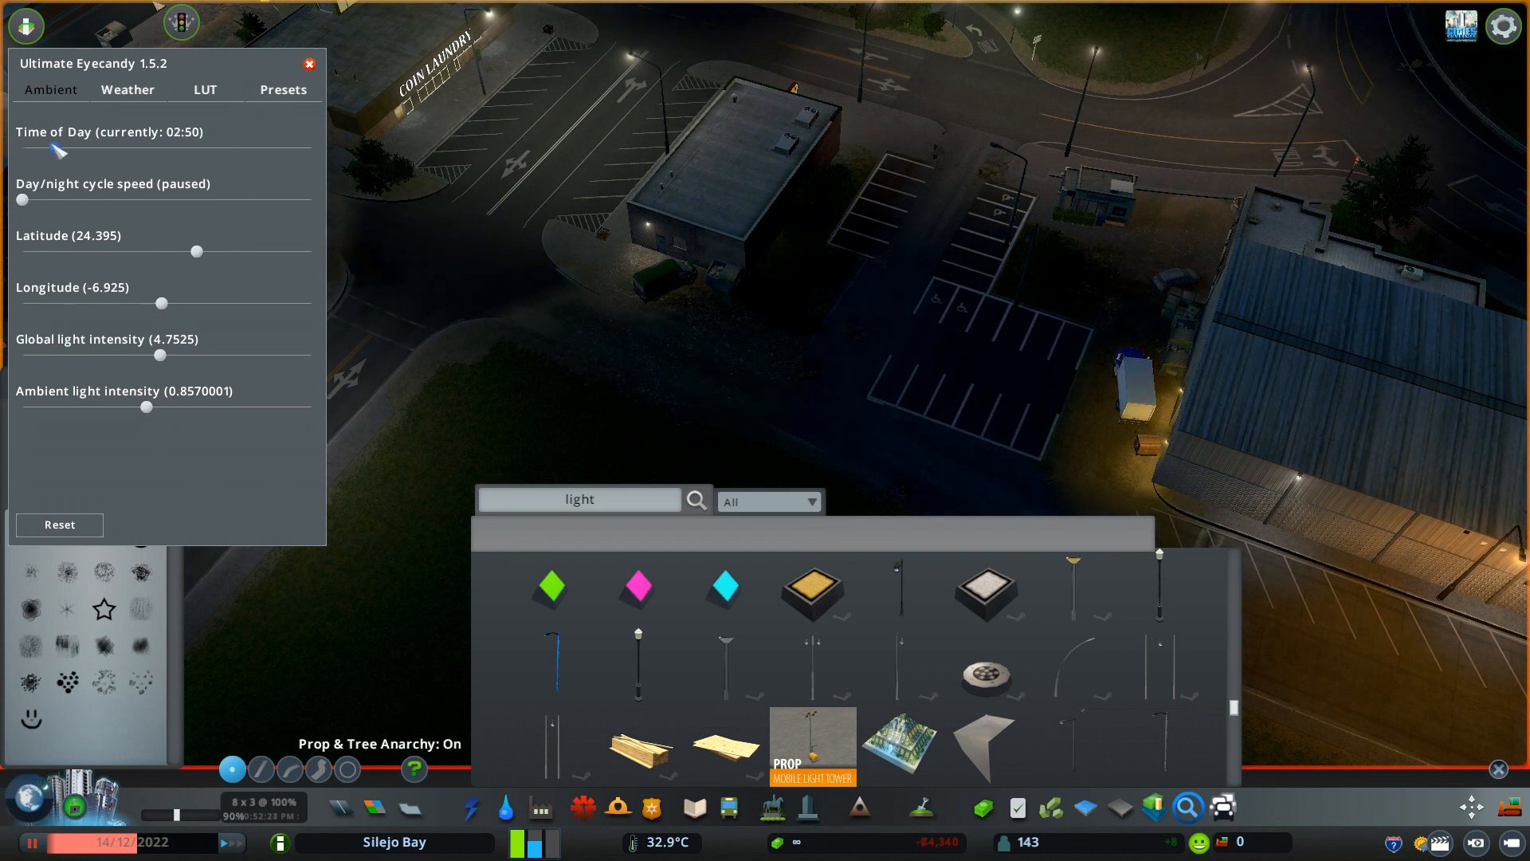